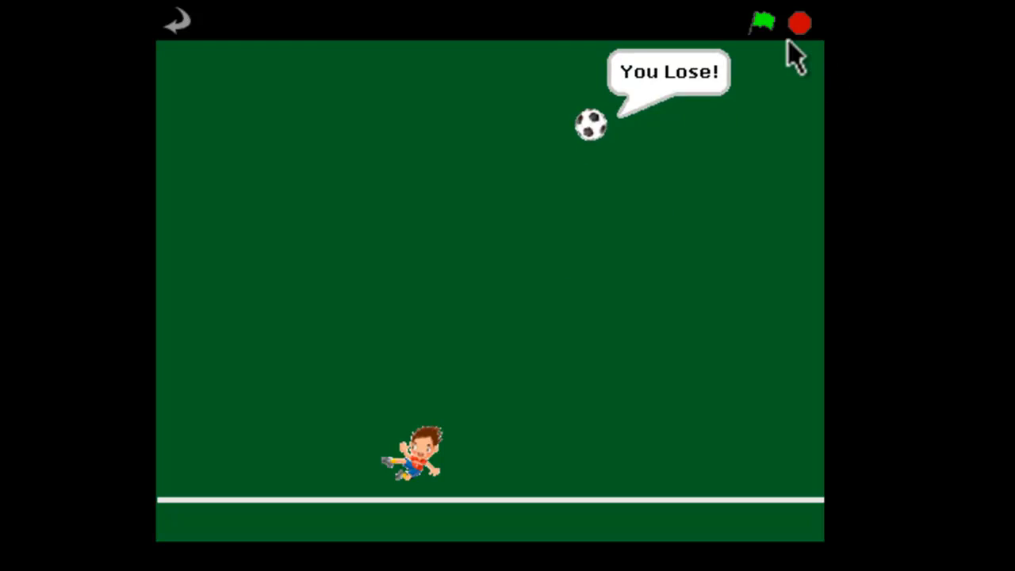
# - Stop the running PongSoccer demo to return to the editor
pyautogui.click(759, 23)
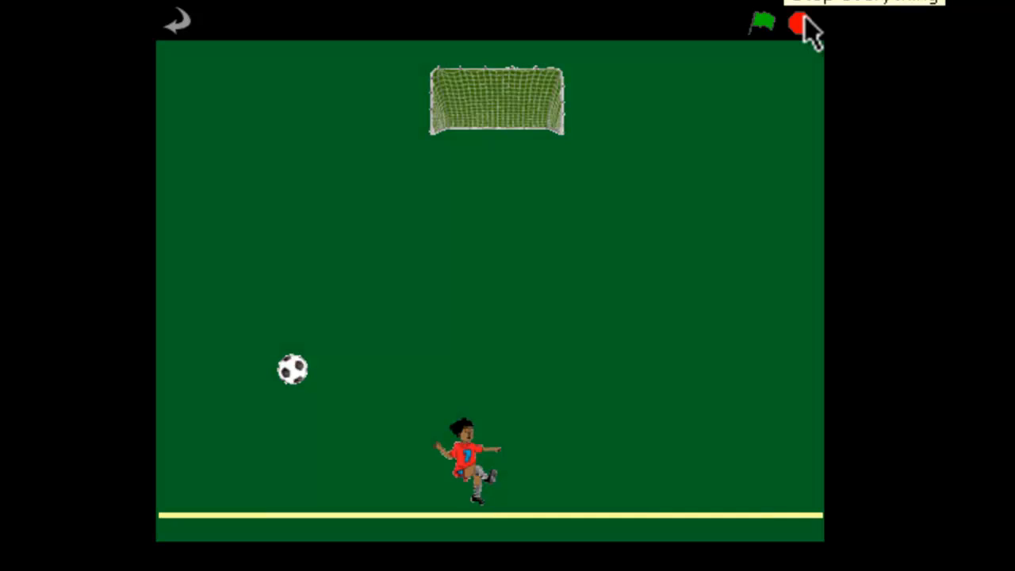
pyautogui.moveTo(630, 484)
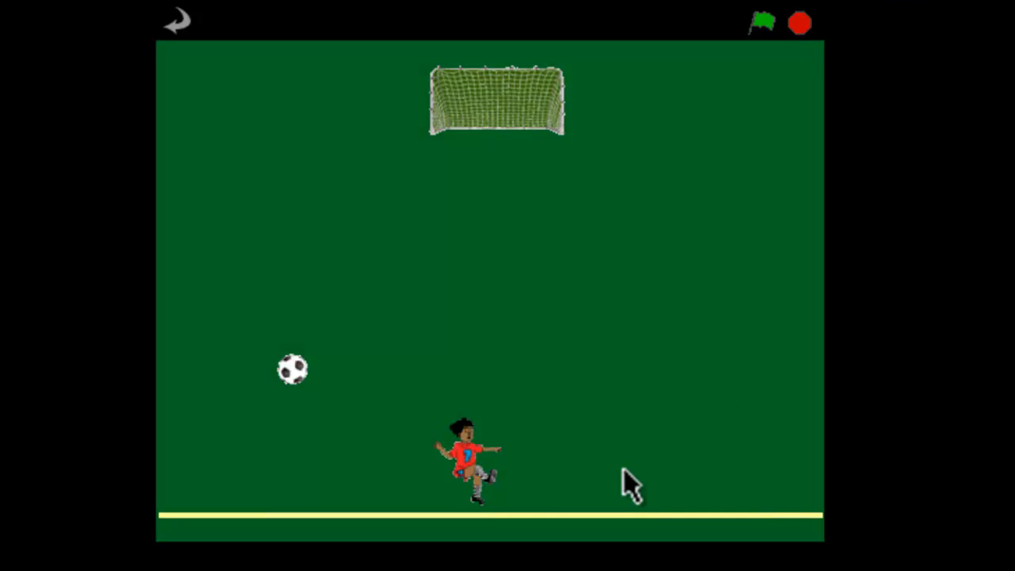
pyautogui.moveTo(808, 99)
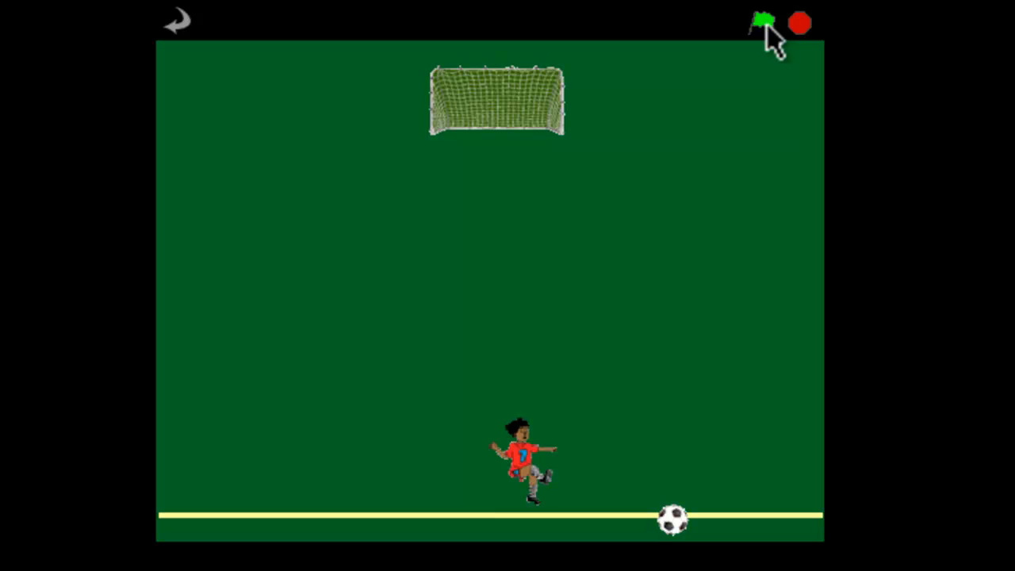
pyautogui.moveTo(854, 38)
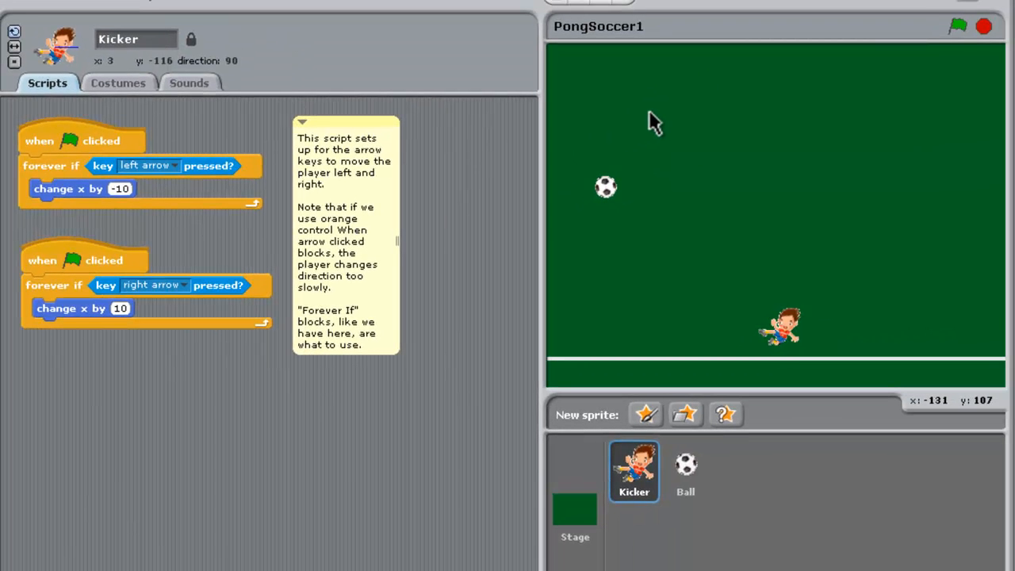
pyautogui.moveTo(654, 476)
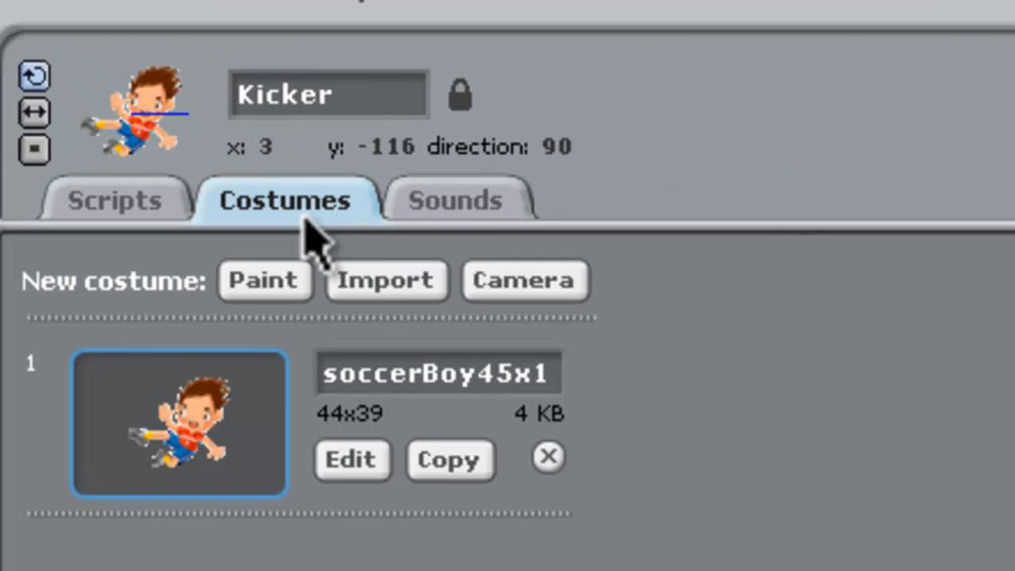
# - Replace the Kicker's boy drawing with the imported ClkerPlayer55x red-shirted player image
pyautogui.click(351, 459)
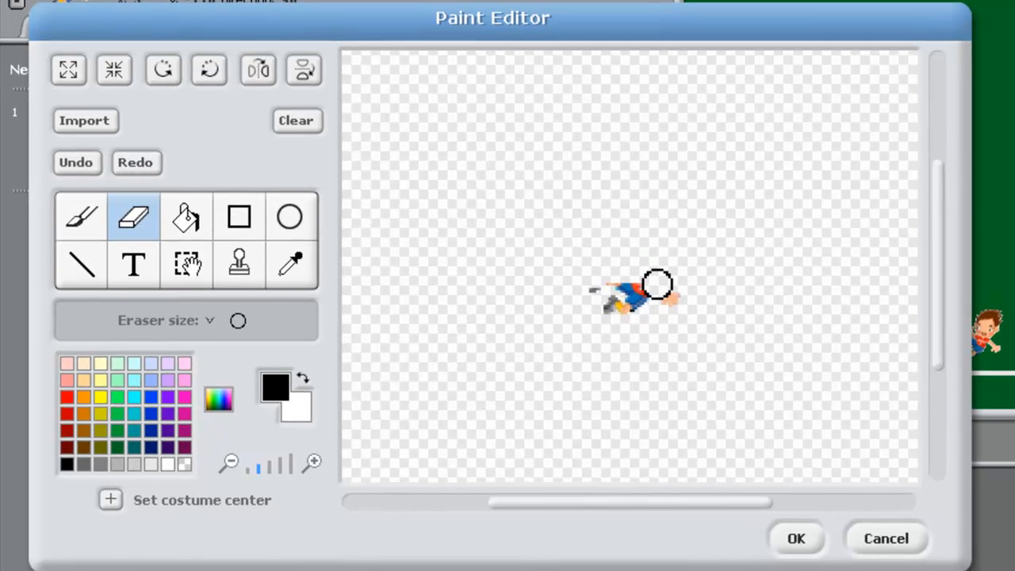
pyautogui.moveTo(658, 283); pyautogui.dragTo(563, 237)
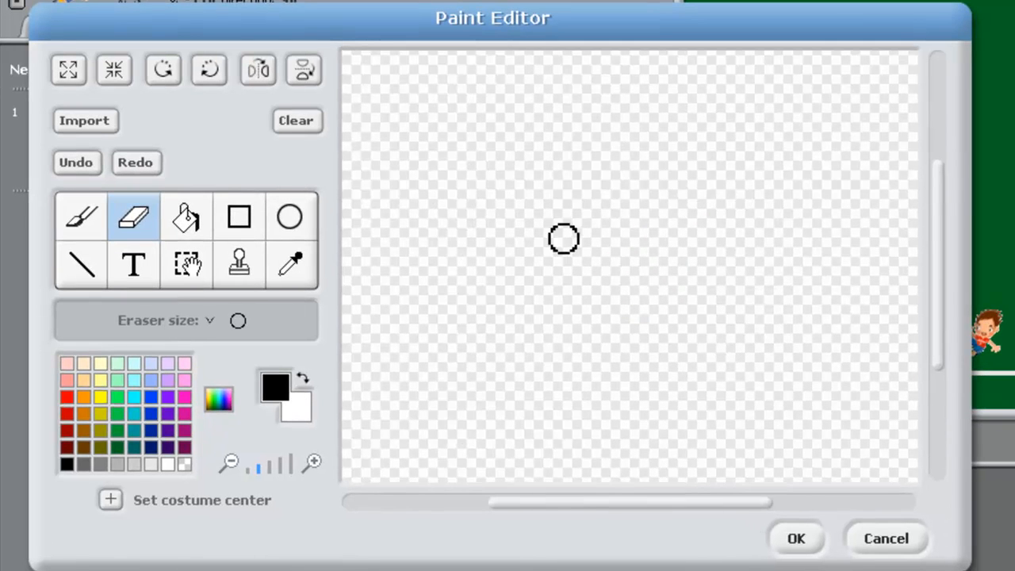
pyautogui.click(84, 121)
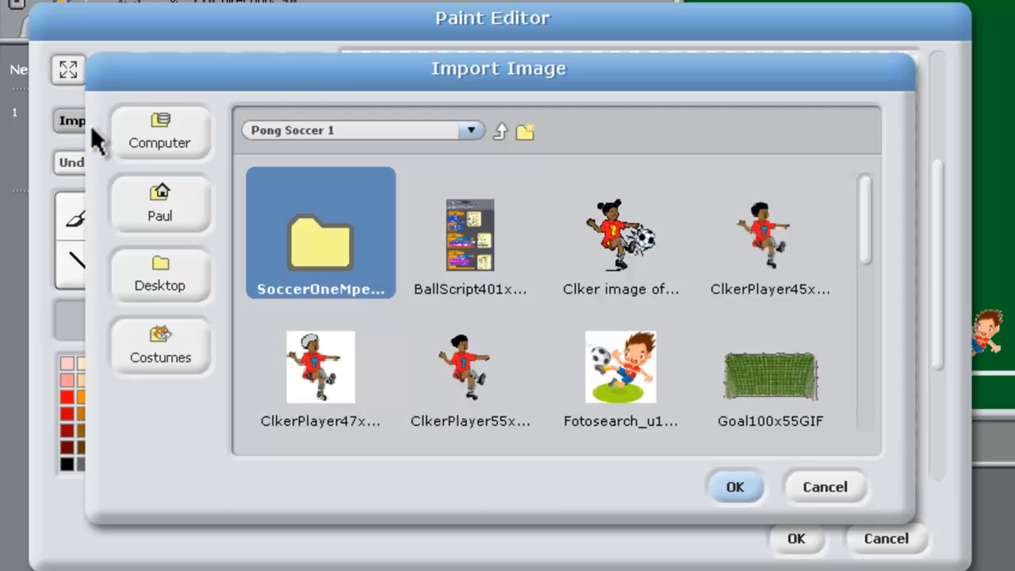
pyautogui.click(469, 366)
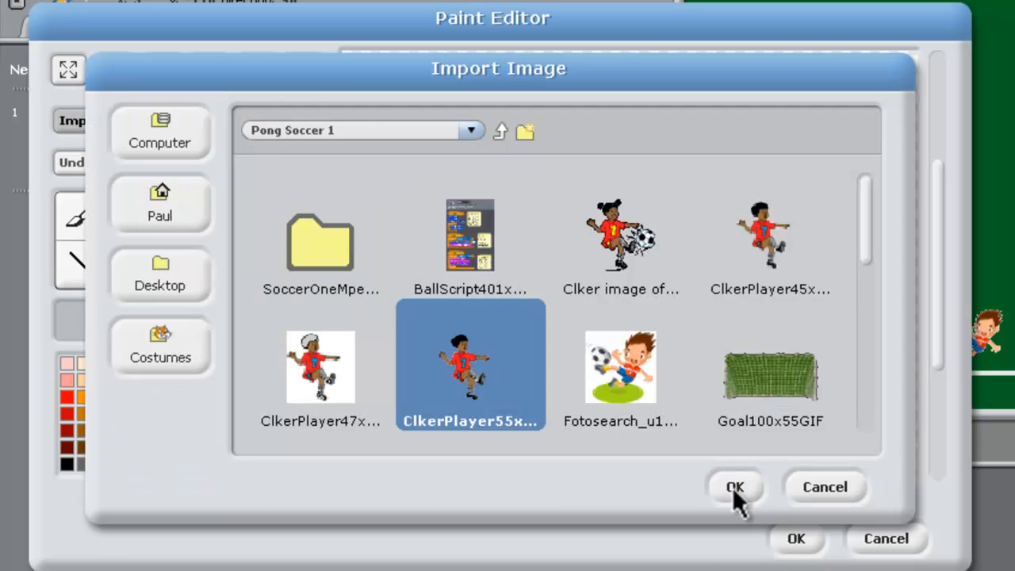
pyautogui.click(734, 487)
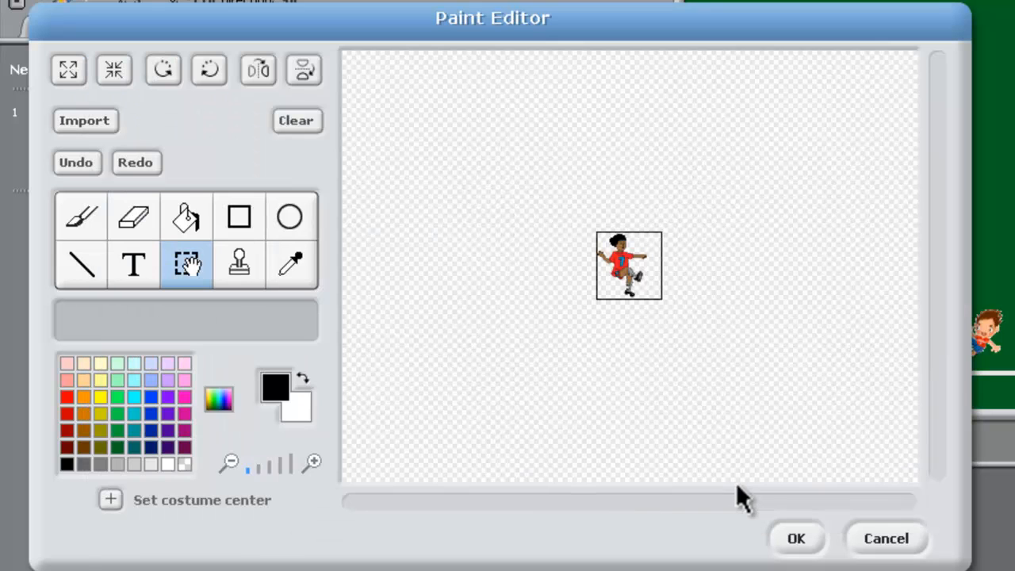
pyautogui.moveTo(757, 293)
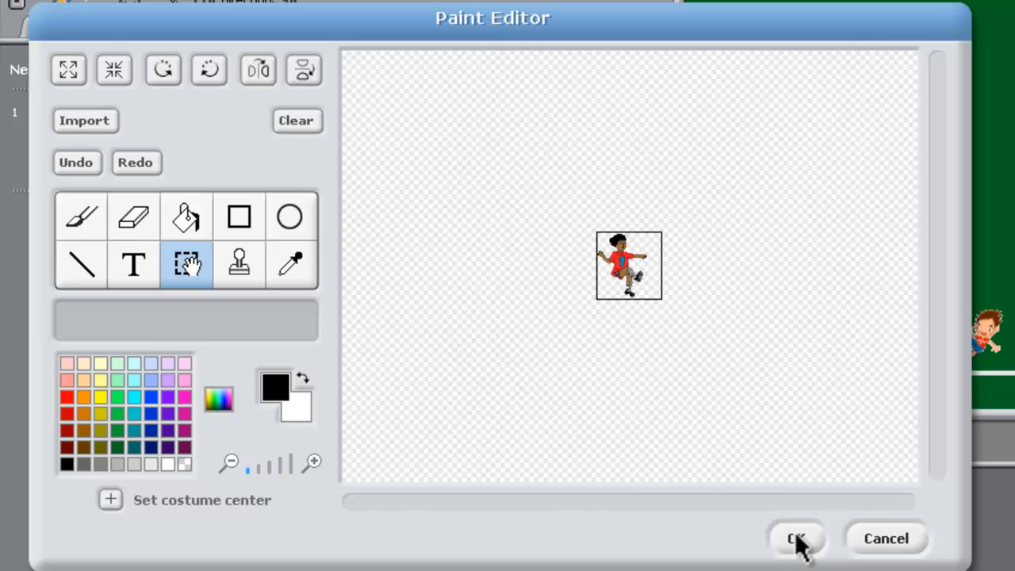
pyautogui.click(795, 538)
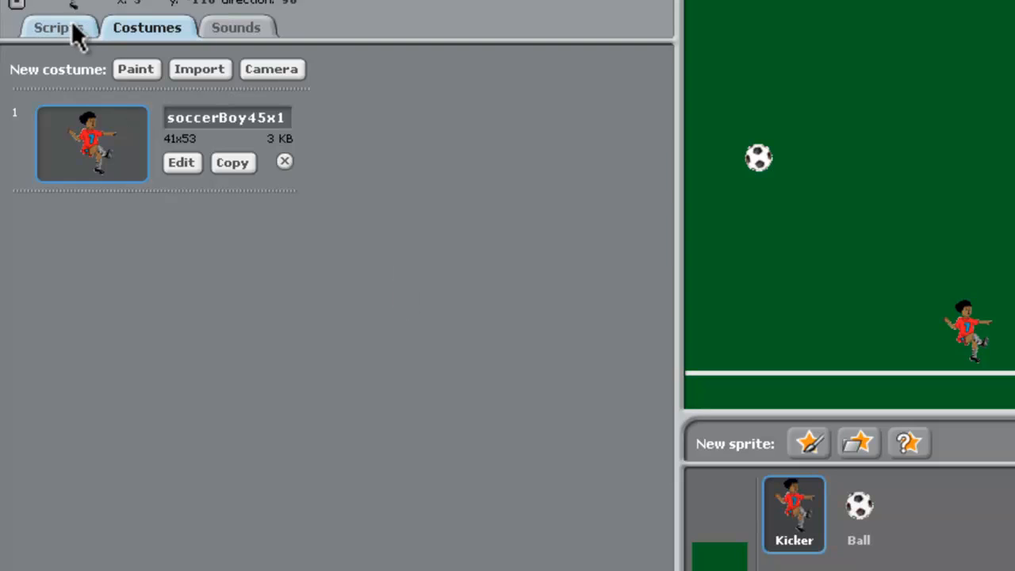
# - Change the Ball's point-in-direction value from minus 180 to minus 160
pyautogui.click(57, 27)
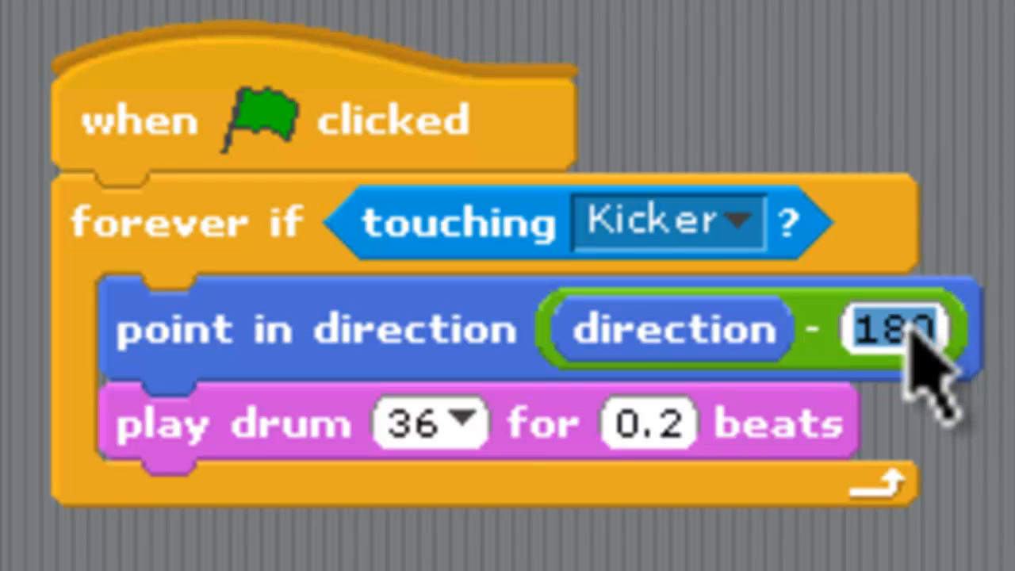
pyautogui.write('10')
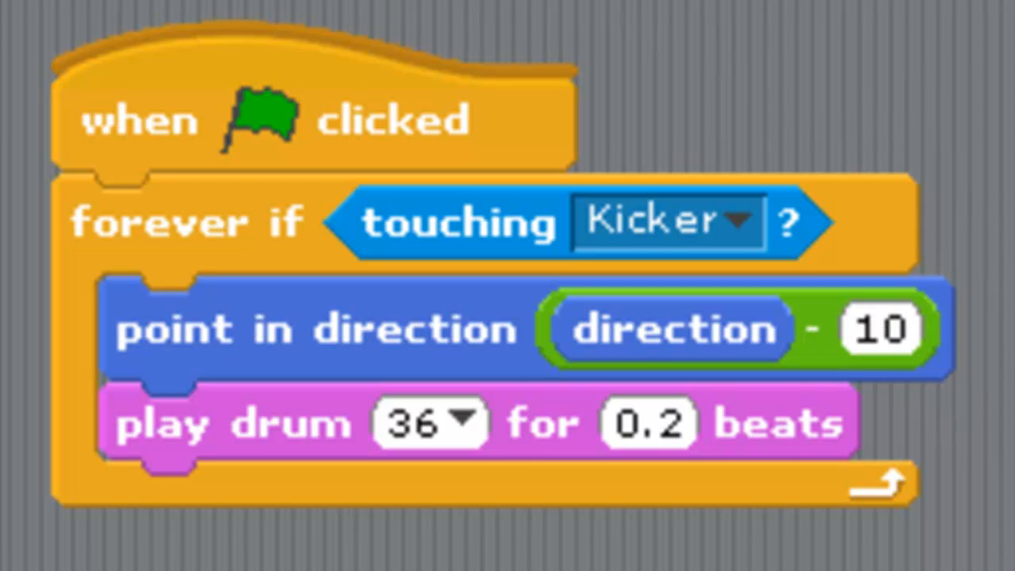
pyautogui.write('16')
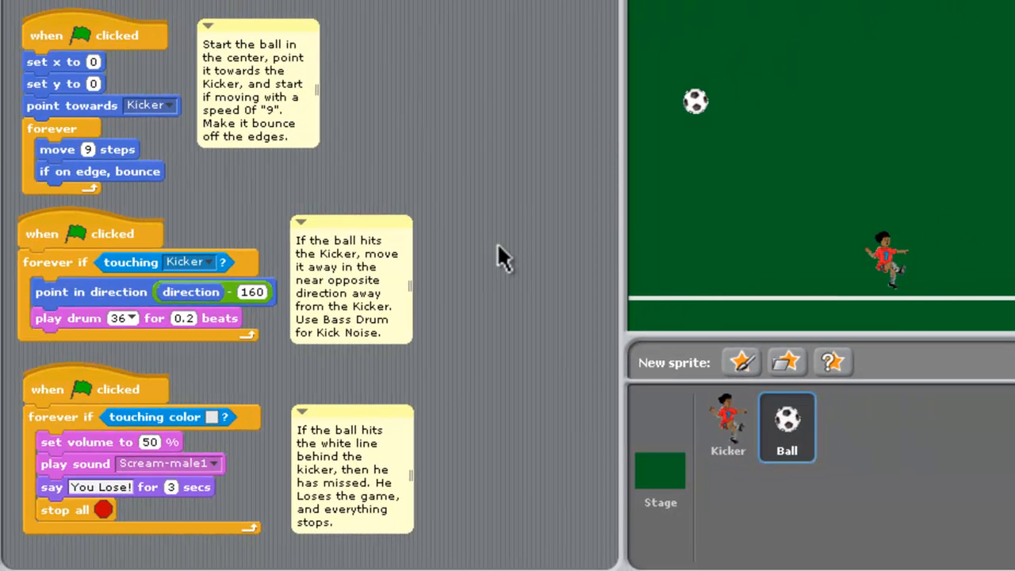
pyautogui.moveTo(808, 392)
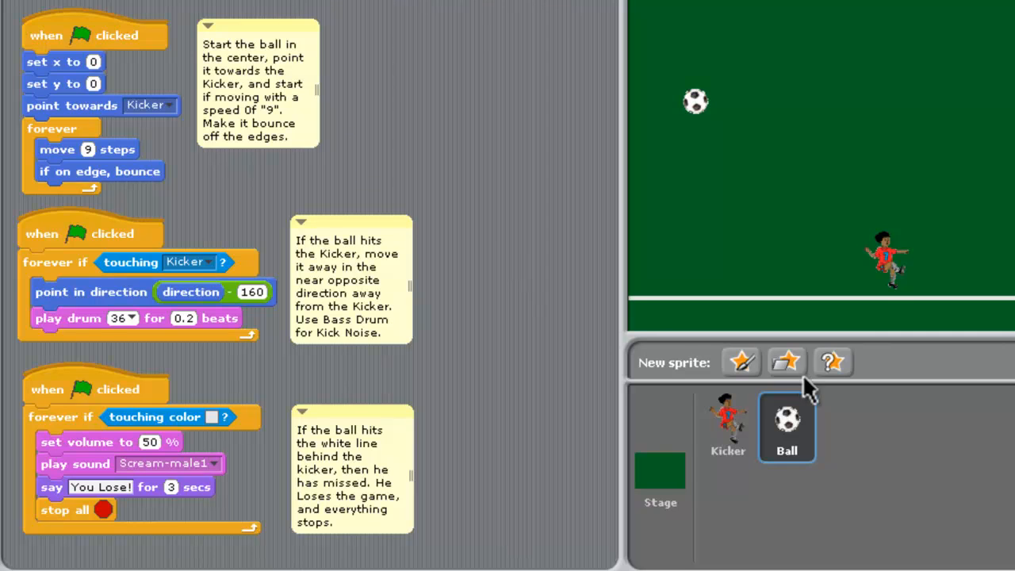
pyautogui.moveTo(786, 362)
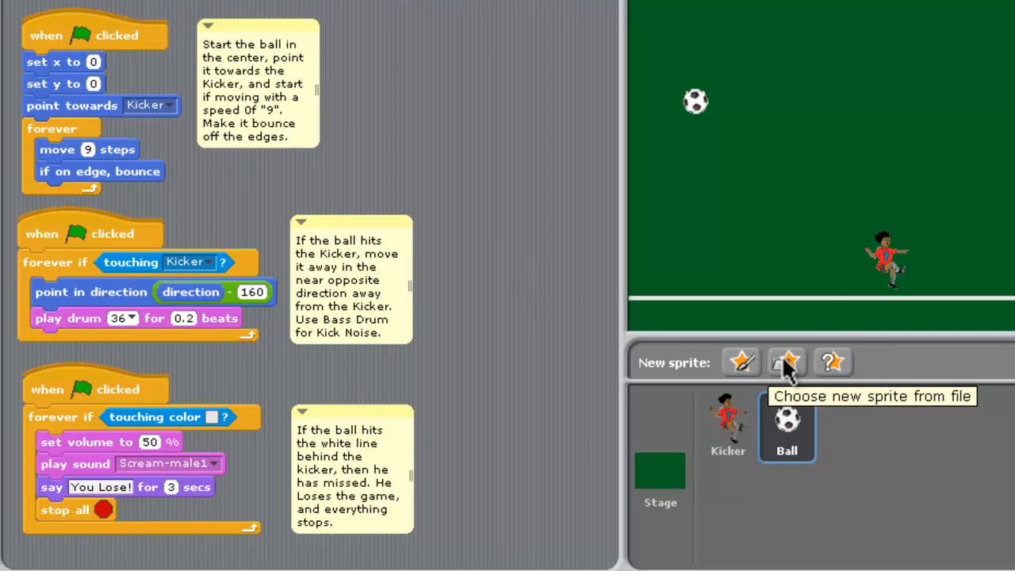
# - Import the Goal100x55GIF goal net image as a new sprite
pyautogui.click(785, 362)
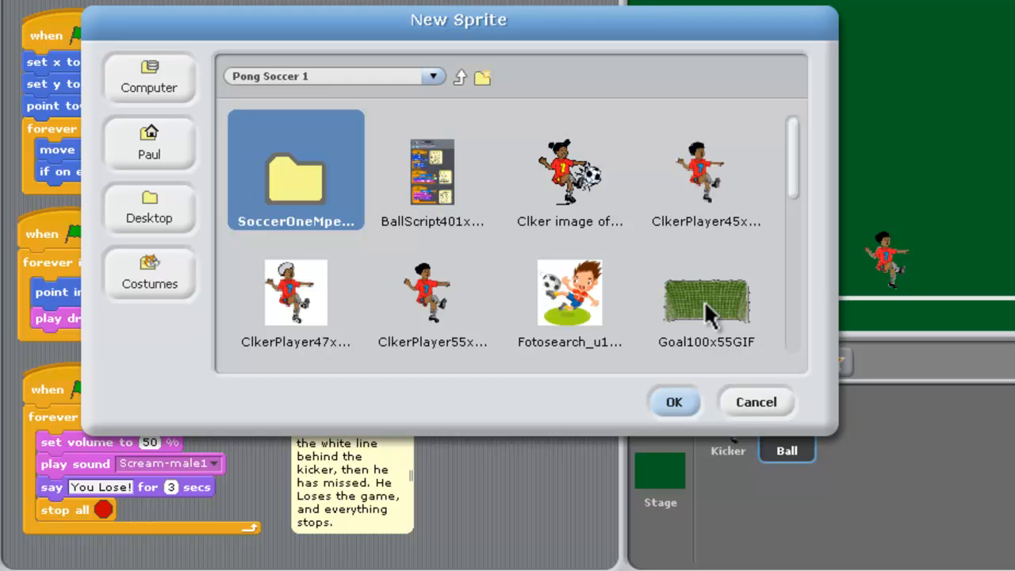
pyautogui.click(673, 401)
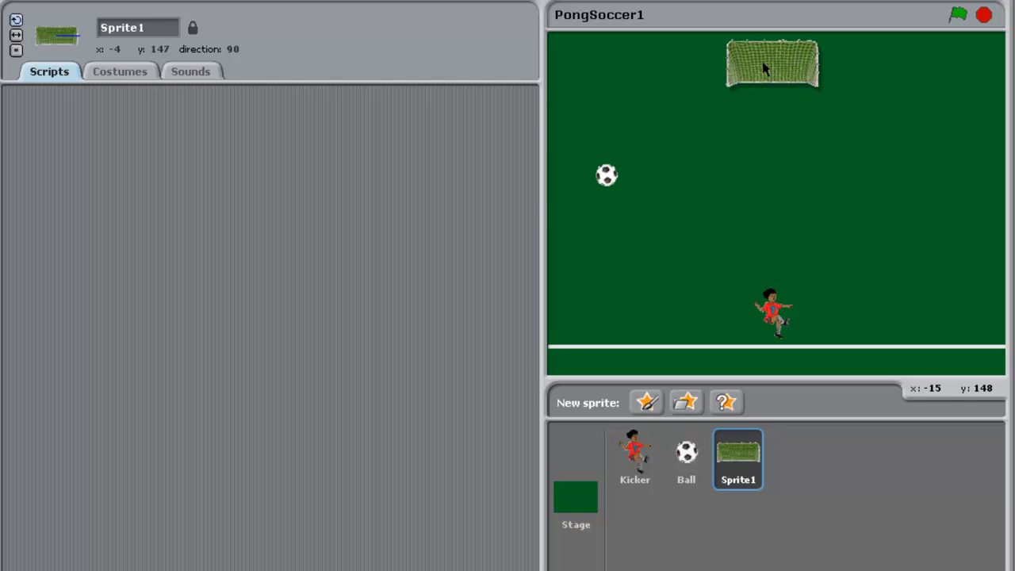
pyautogui.moveTo(775, 73)
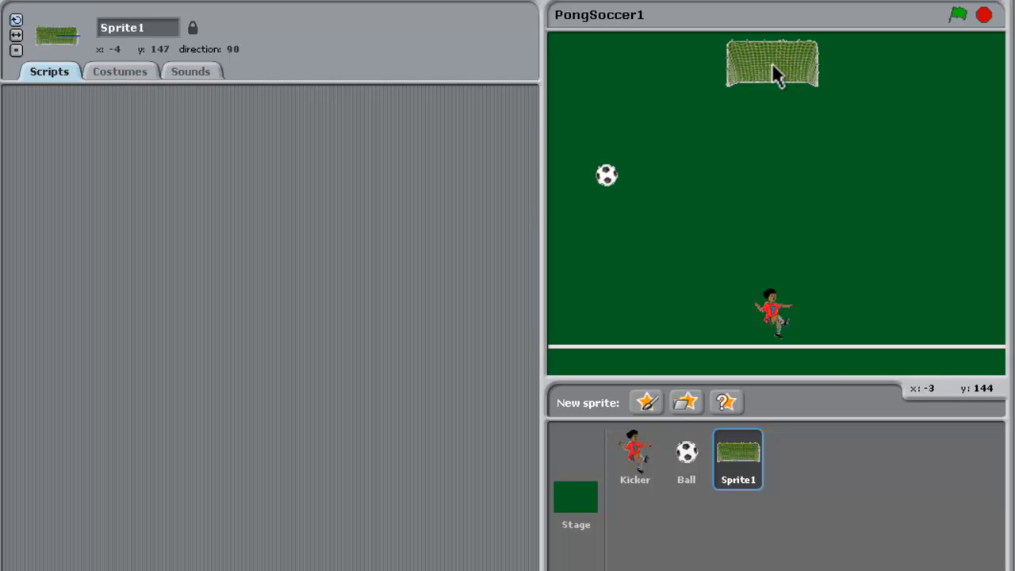
pyautogui.moveTo(745, 73)
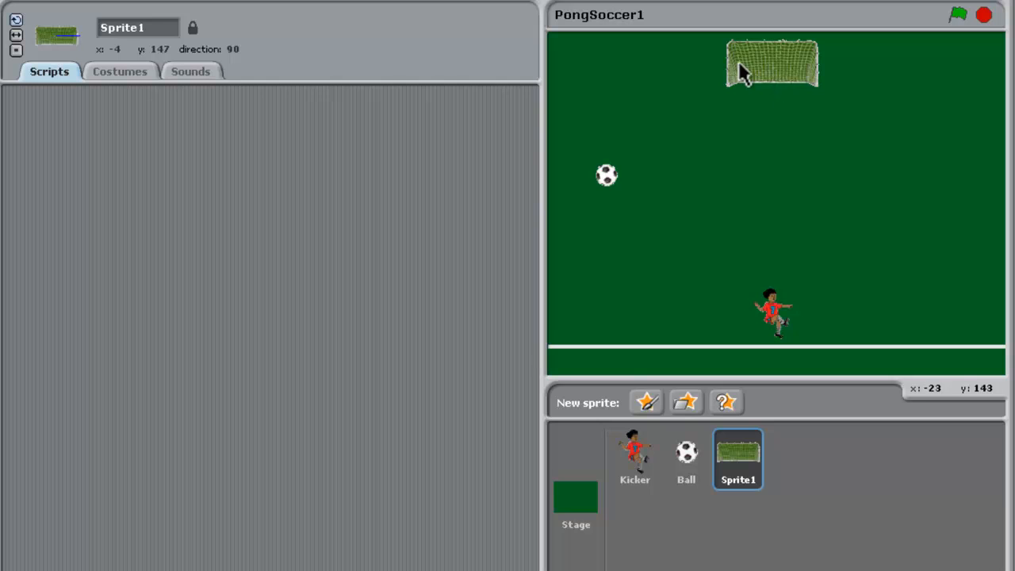
pyautogui.moveTo(775, 73)
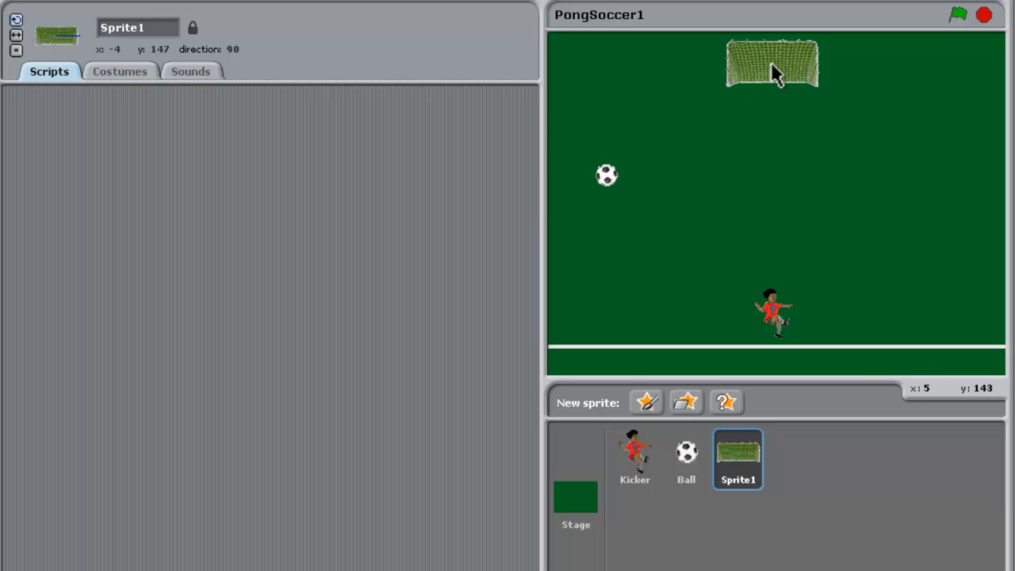
pyautogui.moveTo(767, 71)
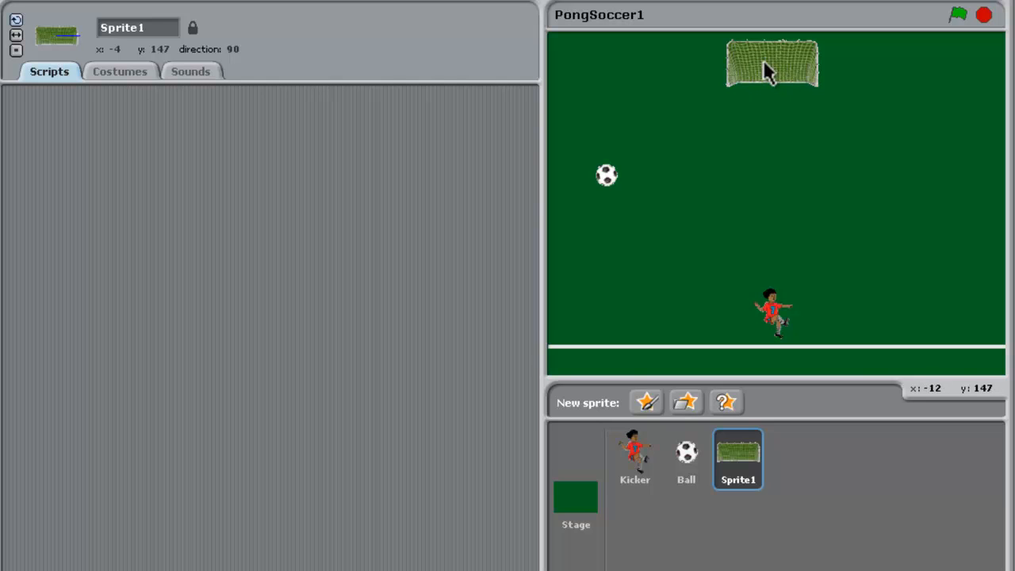
pyautogui.moveTo(759, 78)
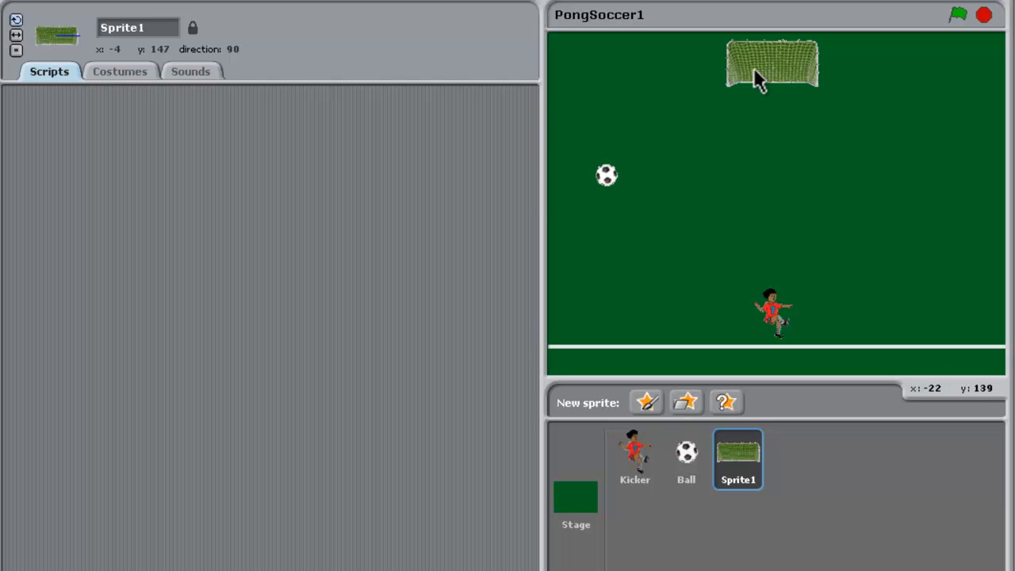
pyautogui.moveTo(685, 127)
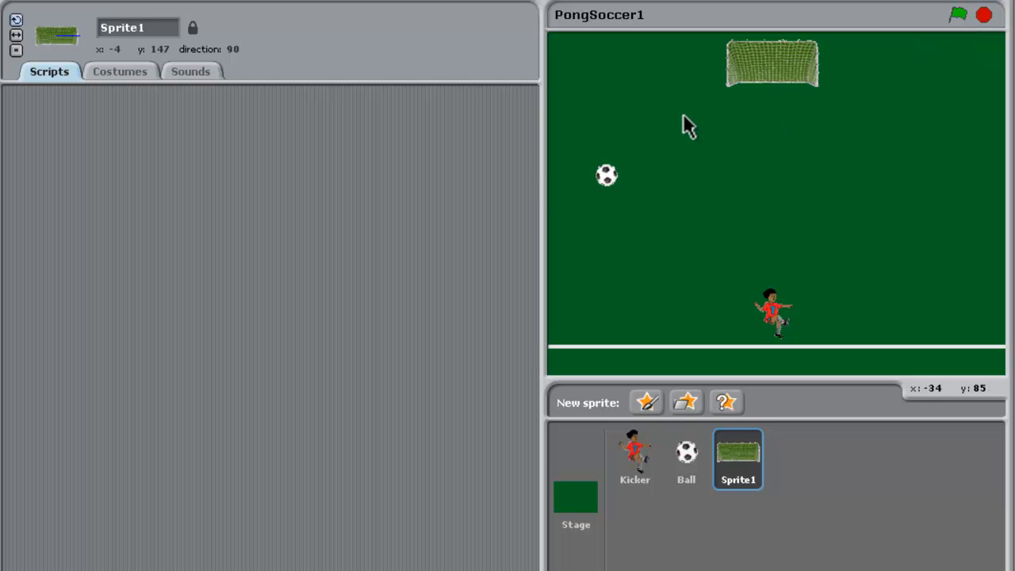
pyautogui.moveTo(736, 464)
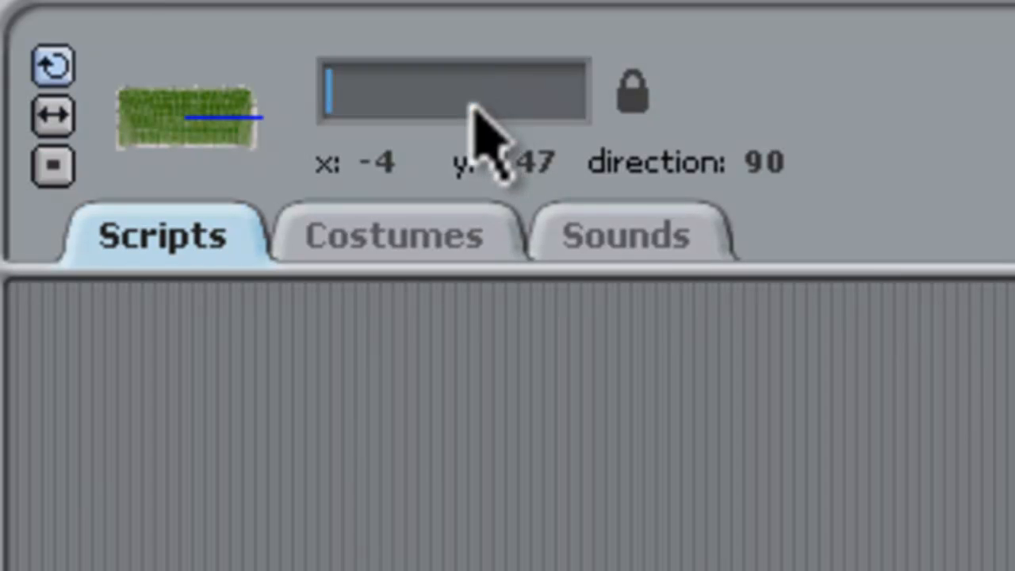
# - Rename the goal net sprite to 'Goals'
pyautogui.write('Goal')
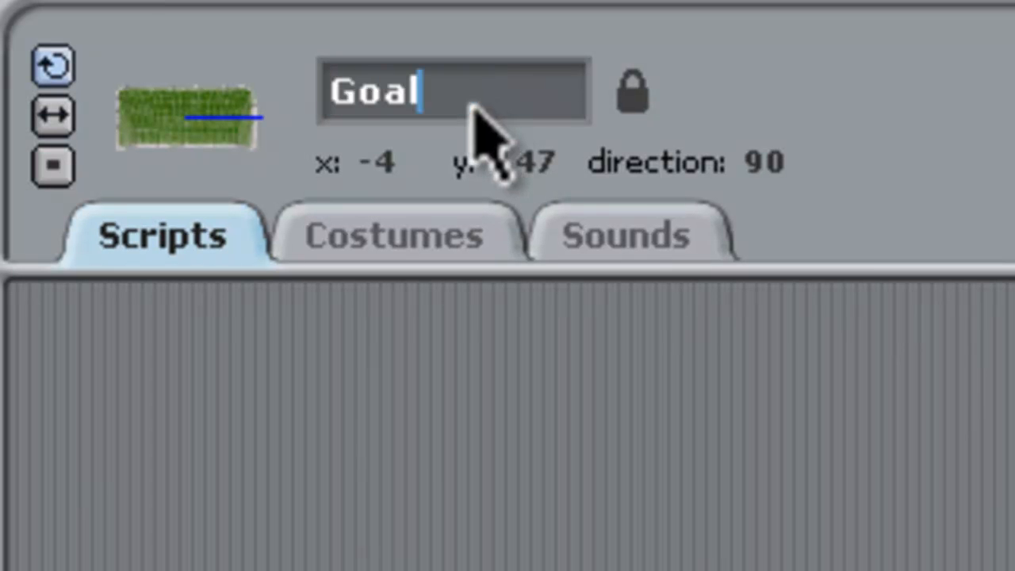
pyautogui.write('s')
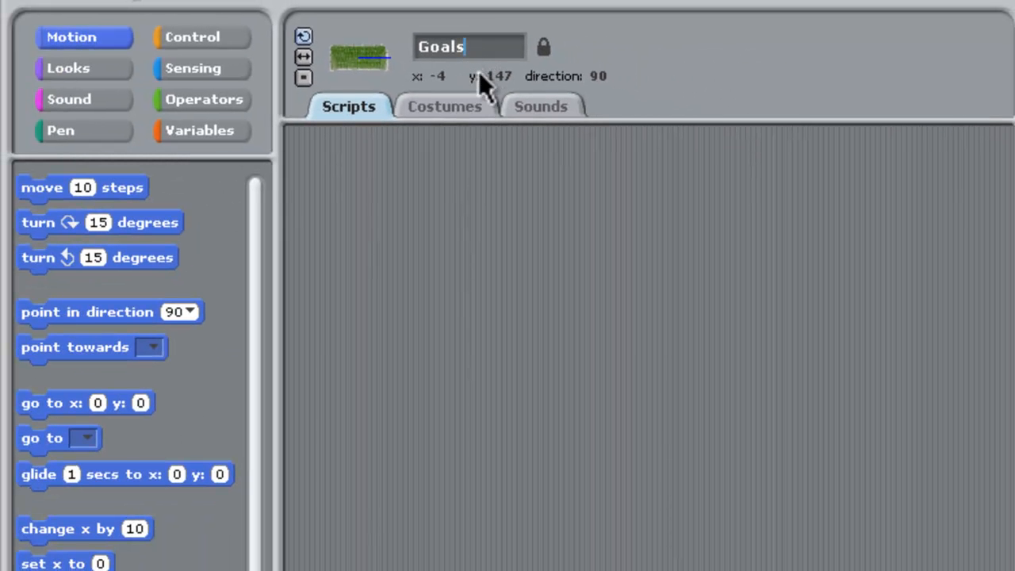
pyautogui.moveTo(471, 118)
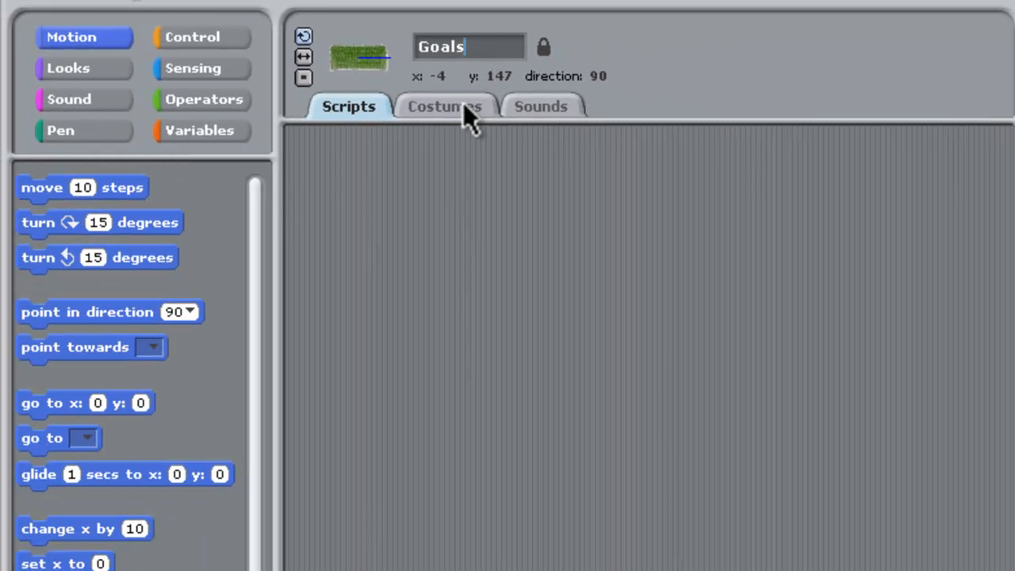
pyautogui.moveTo(357, 111)
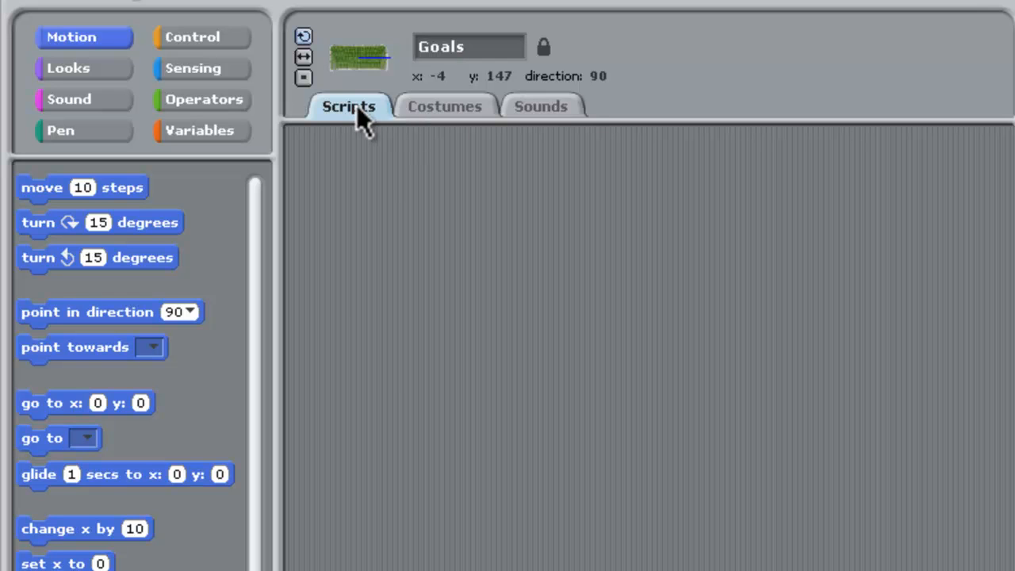
pyautogui.moveTo(198, 37)
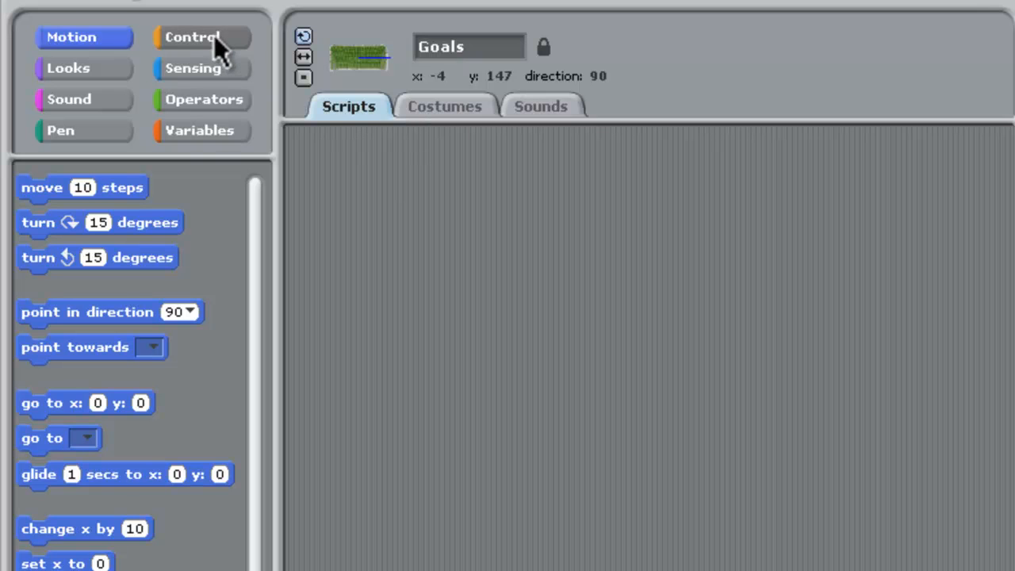
pyautogui.click(193, 37)
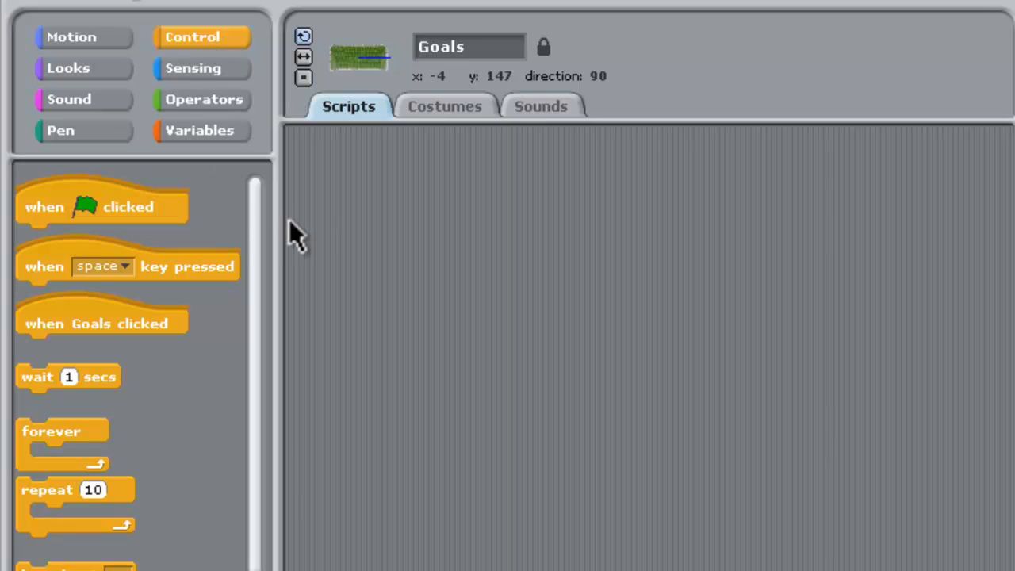
pyautogui.moveTo(301, 229)
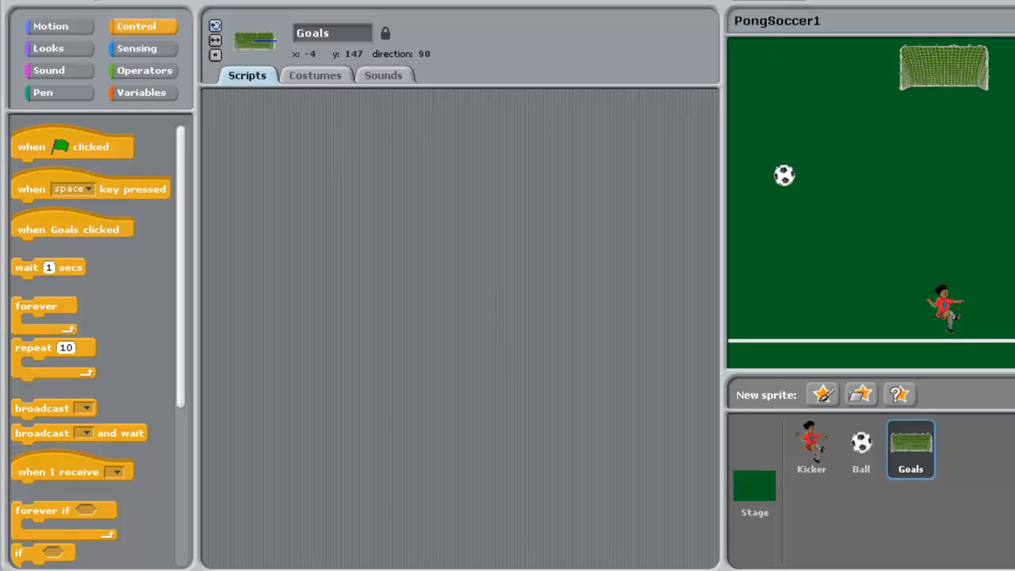
pyautogui.moveTo(176, 119)
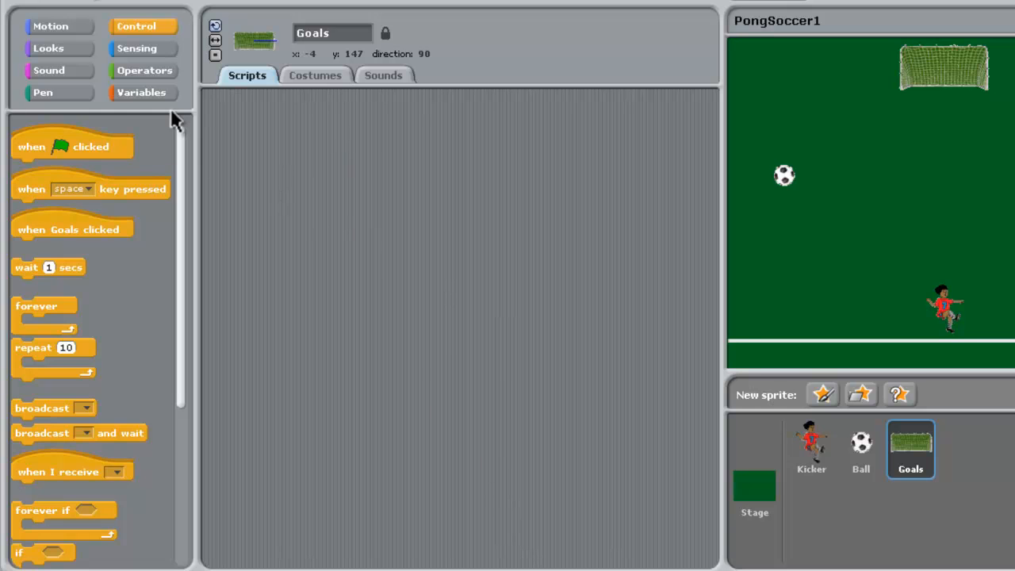
pyautogui.moveTo(258, 191)
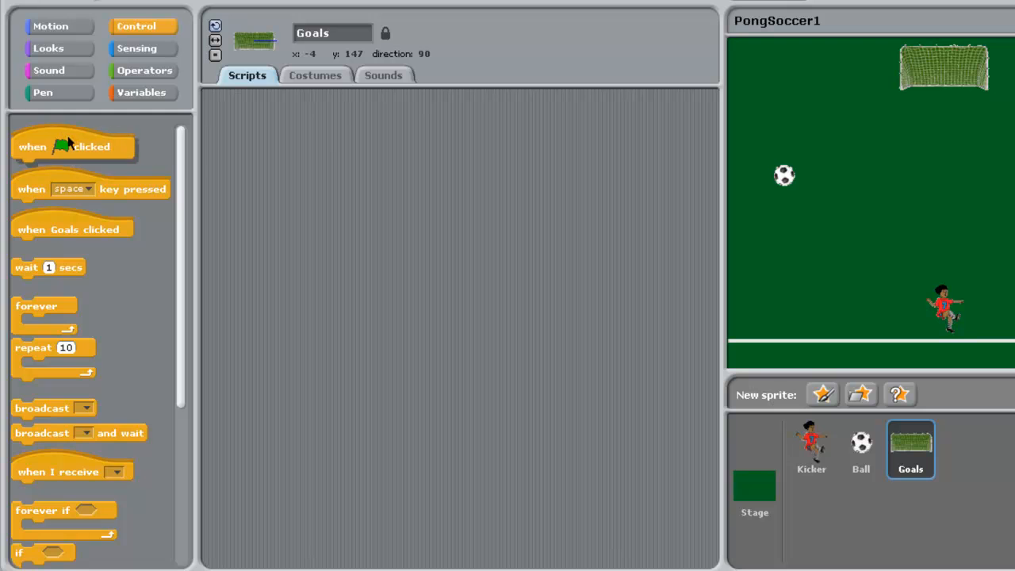
# - Build a green-flag script with forever if touching Ball and a broadcast block
pyautogui.moveTo(71, 146); pyautogui.dragTo(283, 122)
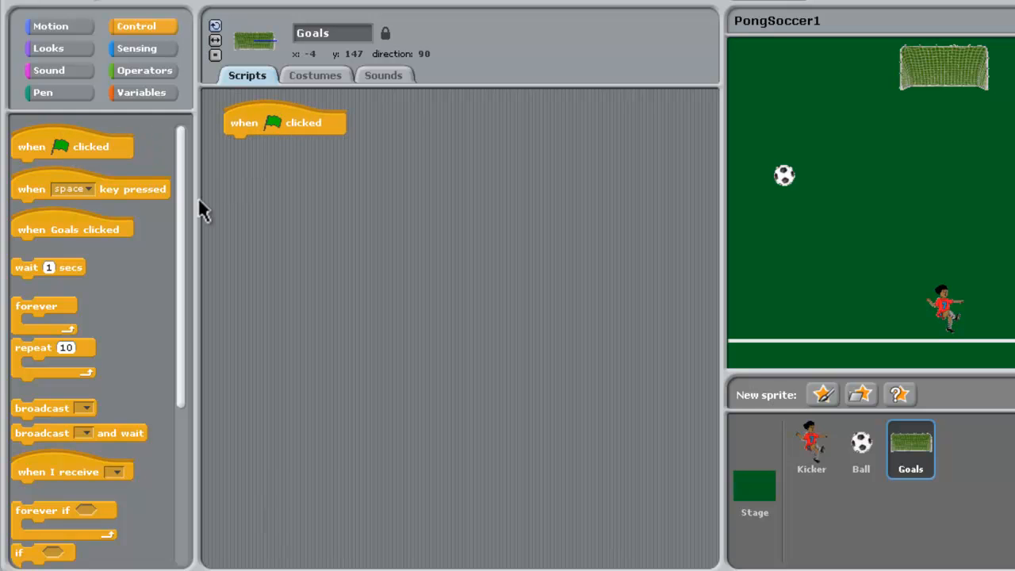
pyautogui.moveTo(59, 519)
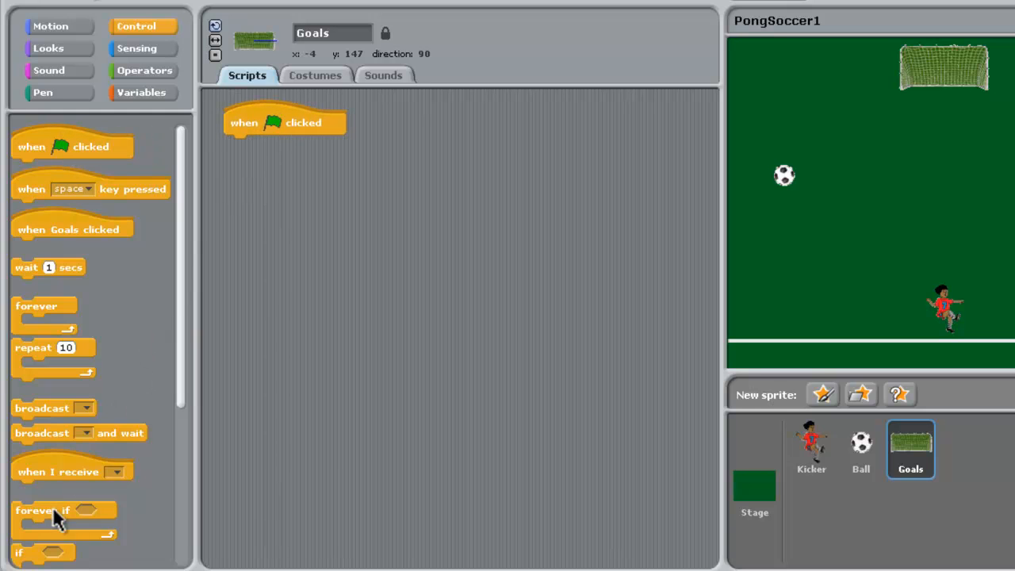
pyautogui.moveTo(43, 509); pyautogui.dragTo(254, 144)
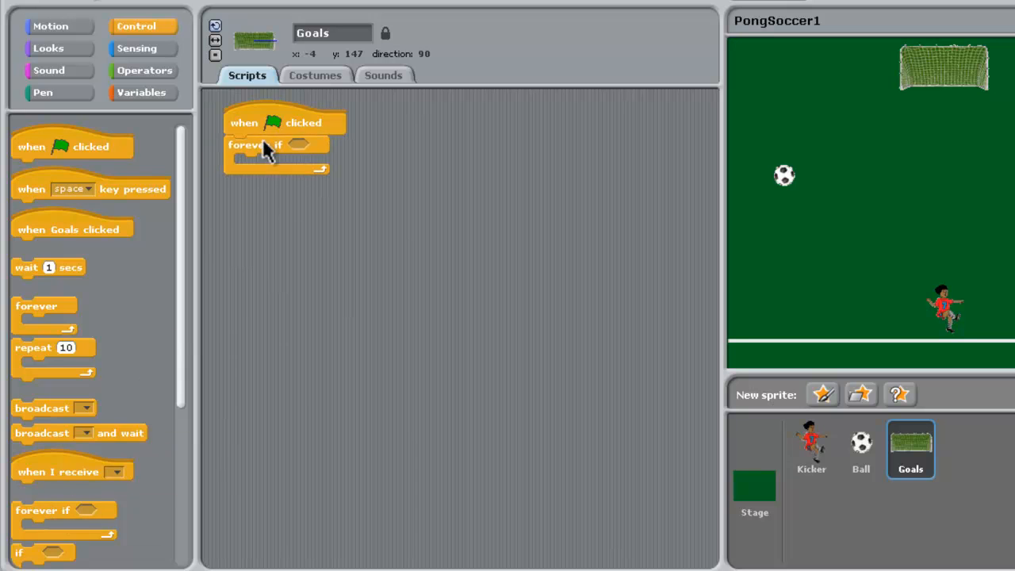
pyautogui.click(137, 48)
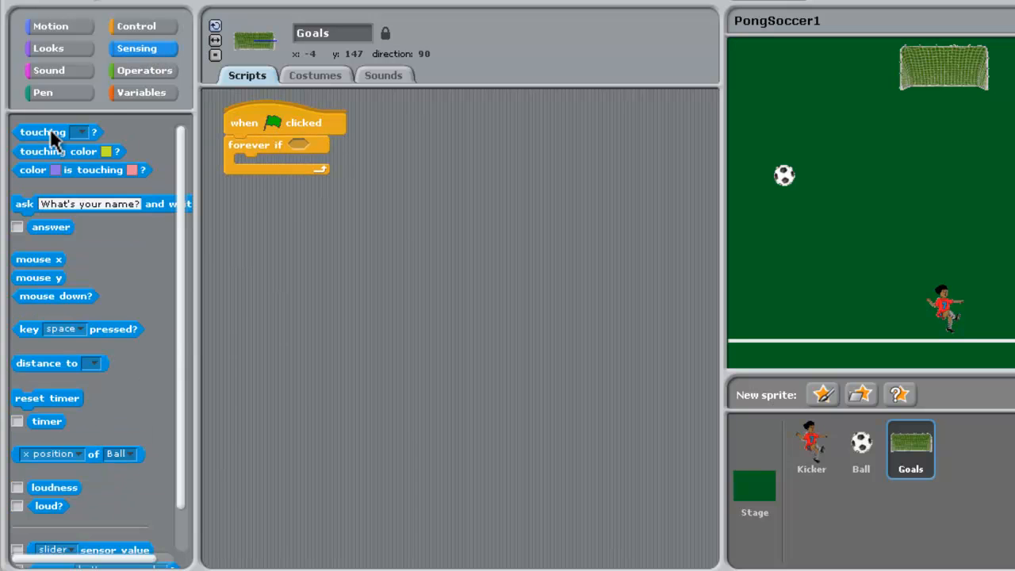
pyautogui.moveTo(43, 132); pyautogui.dragTo(297, 144)
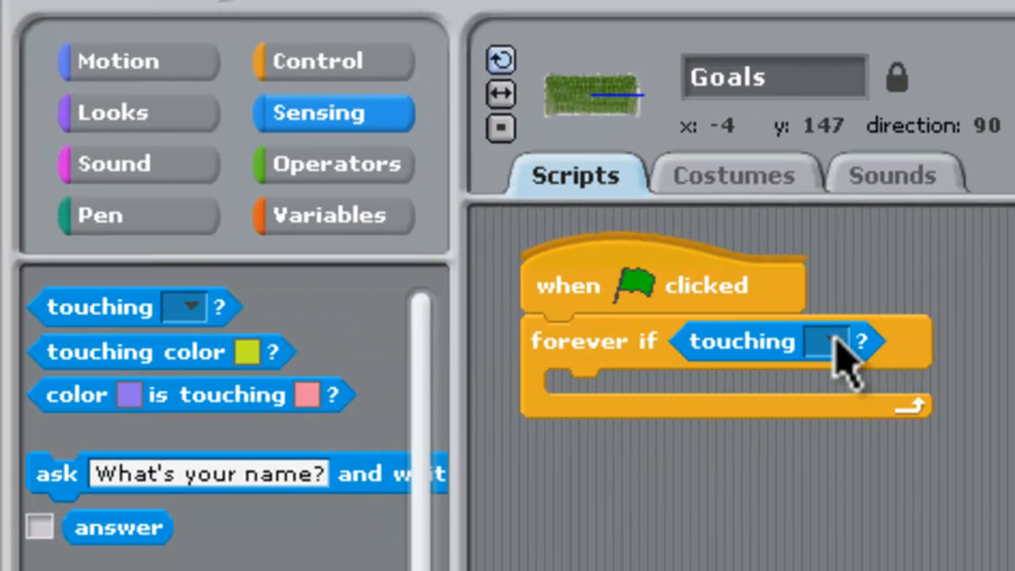
pyautogui.click(828, 341)
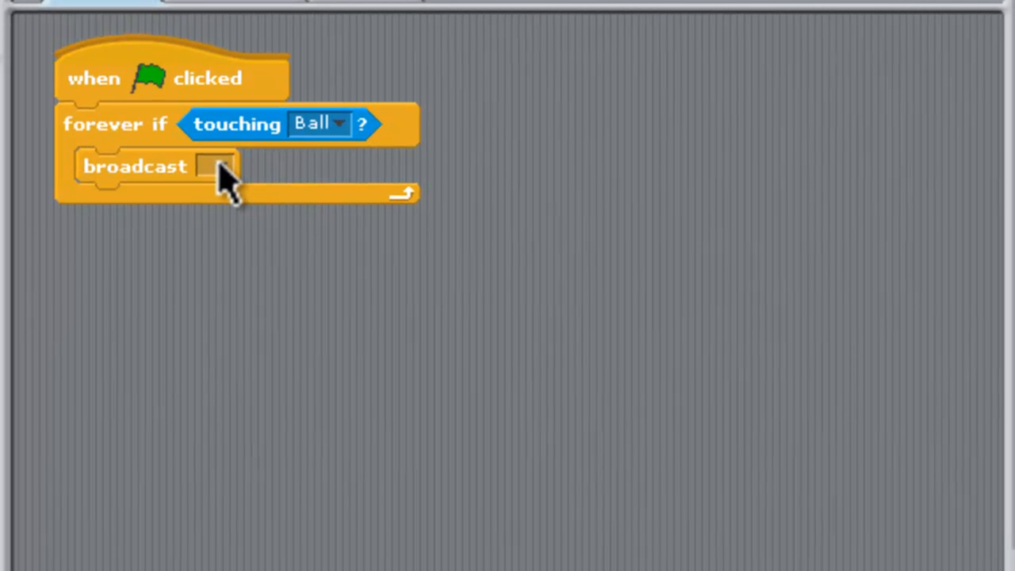
# - Create a new broadcast message named 'Goal' in the Goals script
pyautogui.click(218, 165)
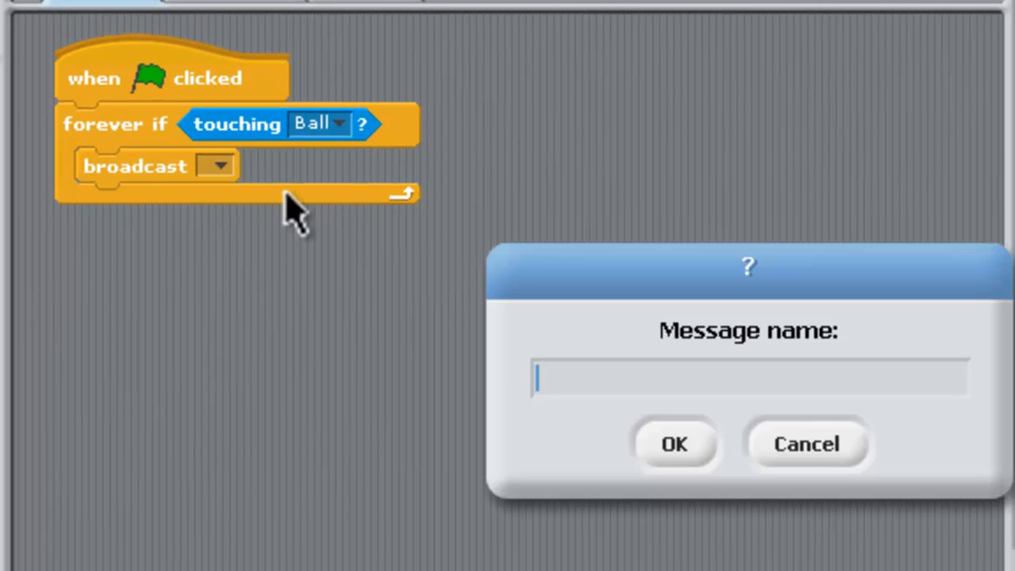
pyautogui.moveTo(611, 389)
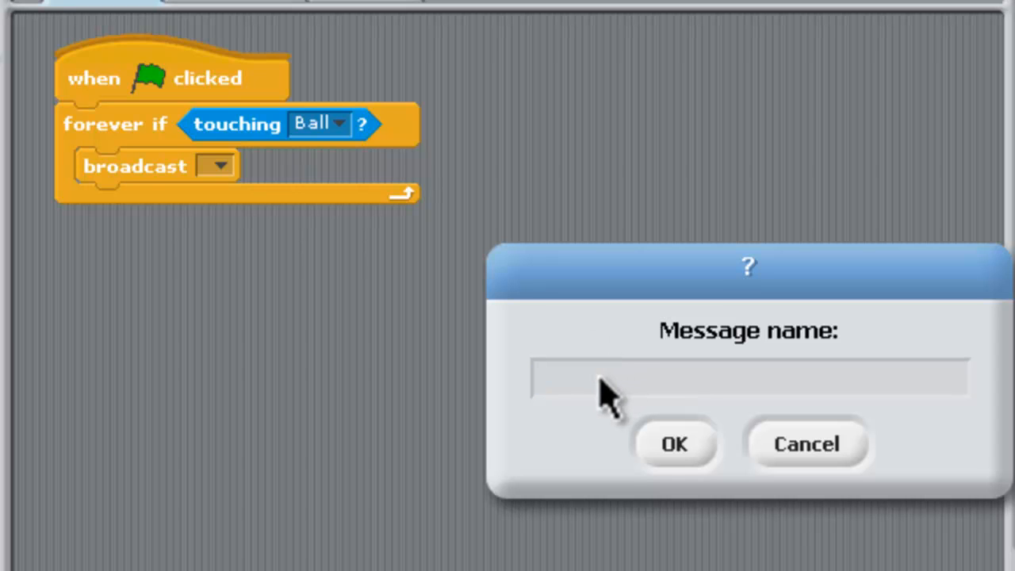
pyautogui.write('Goal')
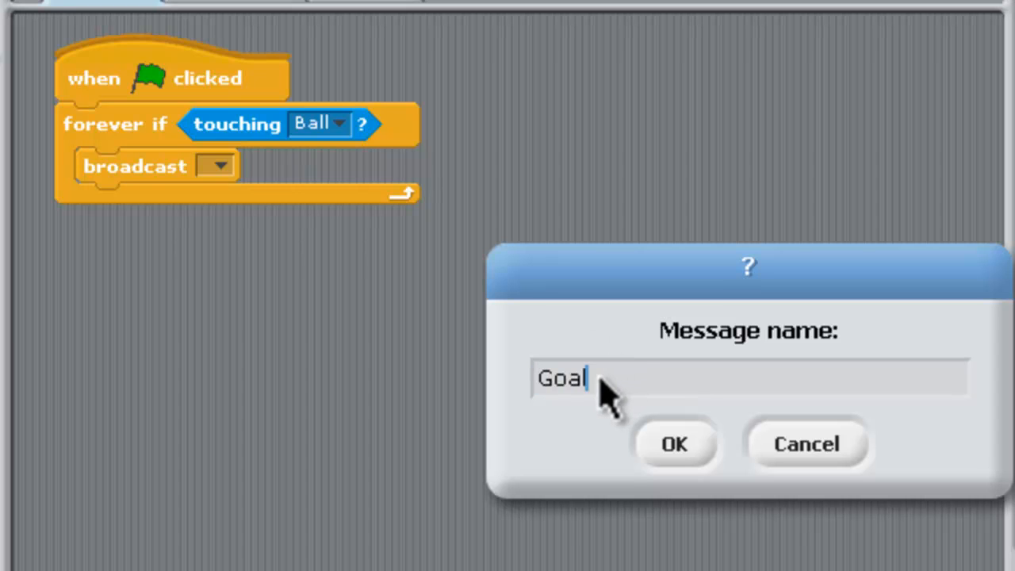
pyautogui.moveTo(674, 452)
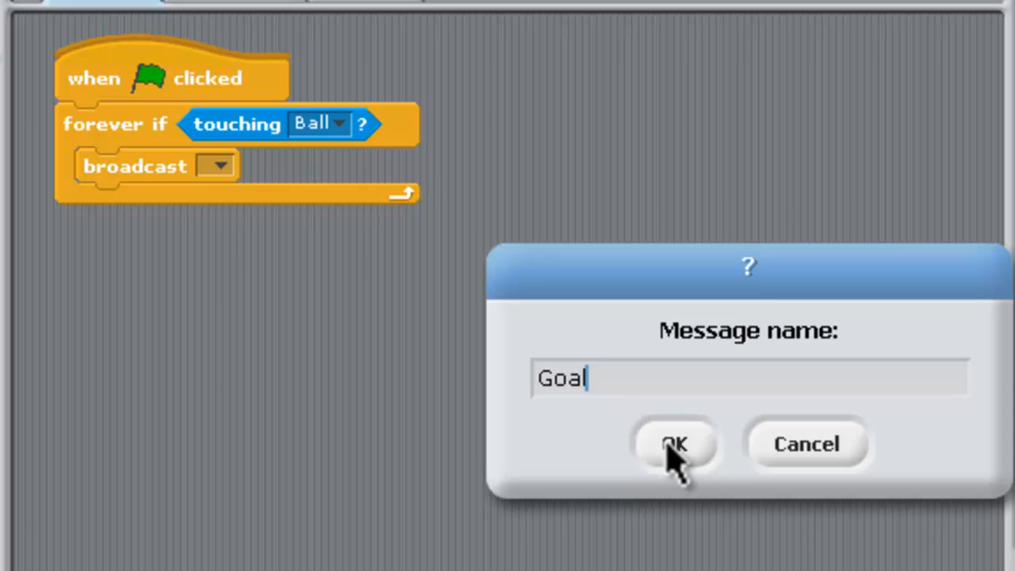
pyautogui.click(674, 444)
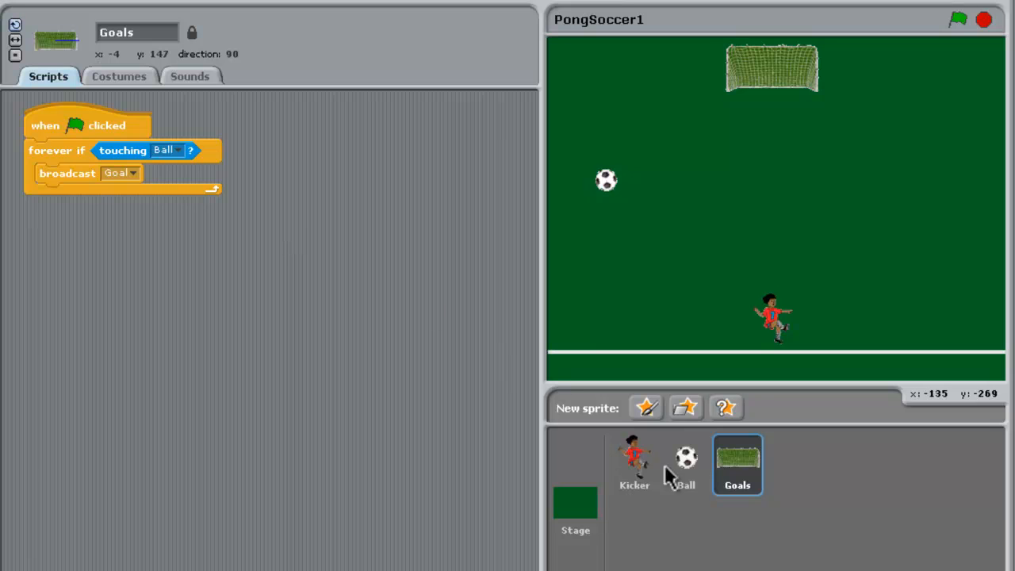
# - Select the Ball sprite and add a 'when I receive Goal' hat block
pyautogui.click(684, 463)
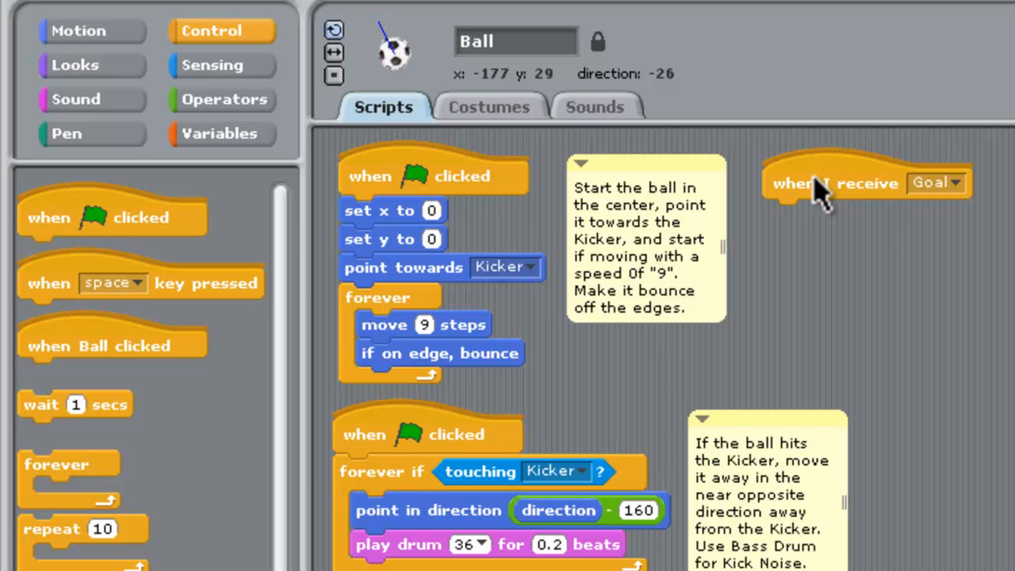
pyautogui.moveTo(95, 32)
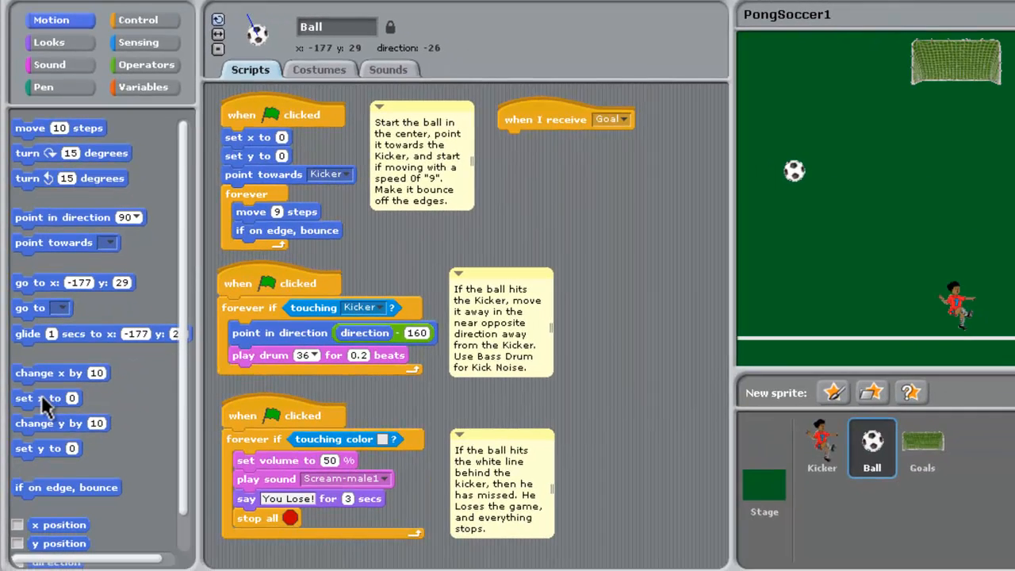
# - Add set x to pick random -20 to 20 under the Goal receiver
pyautogui.moveTo(38, 398); pyautogui.dragTo(535, 151)
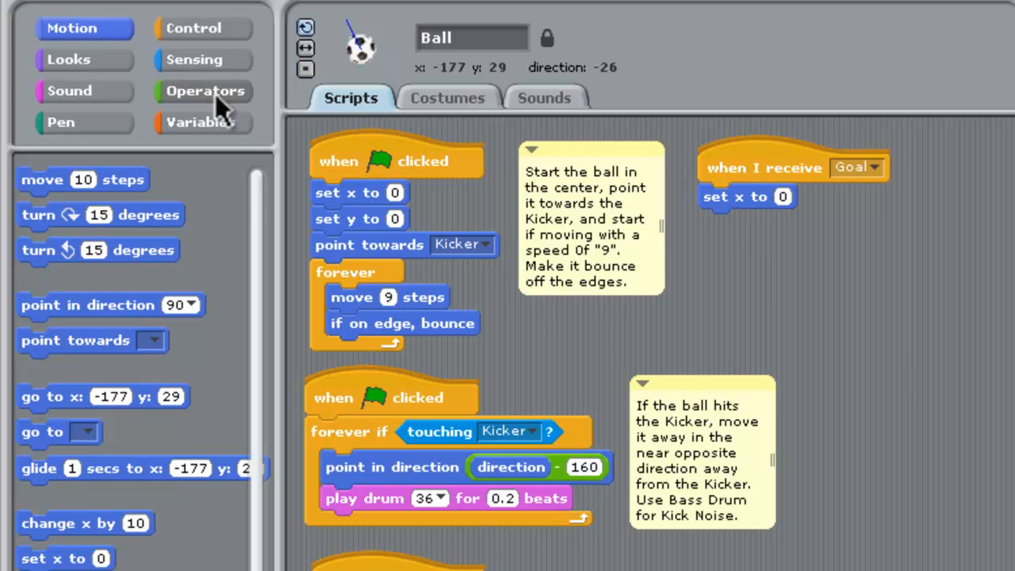
pyautogui.moveTo(190, 103)
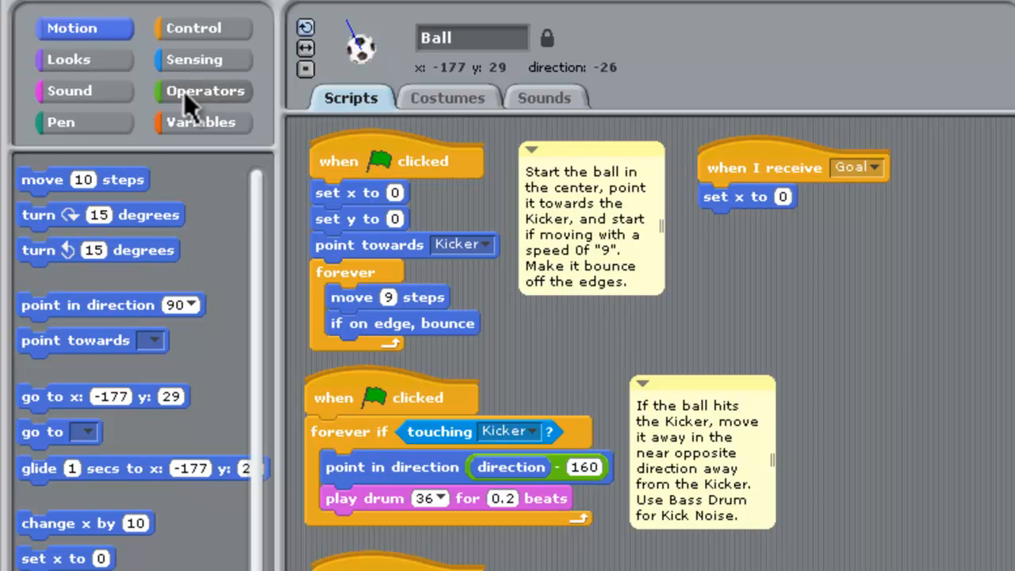
pyautogui.click(205, 91)
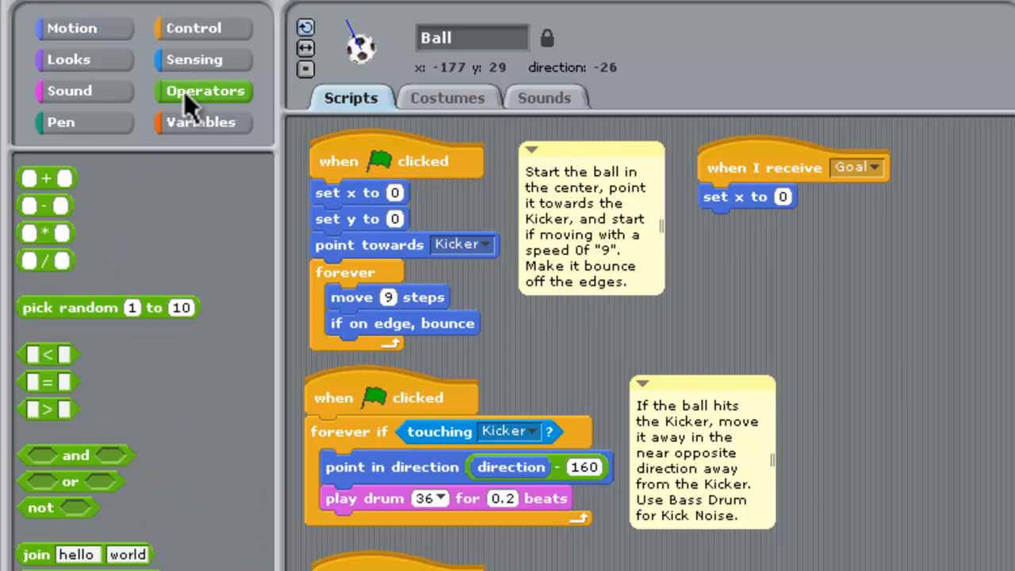
pyautogui.moveTo(109, 308); pyautogui.dragTo(812, 230)
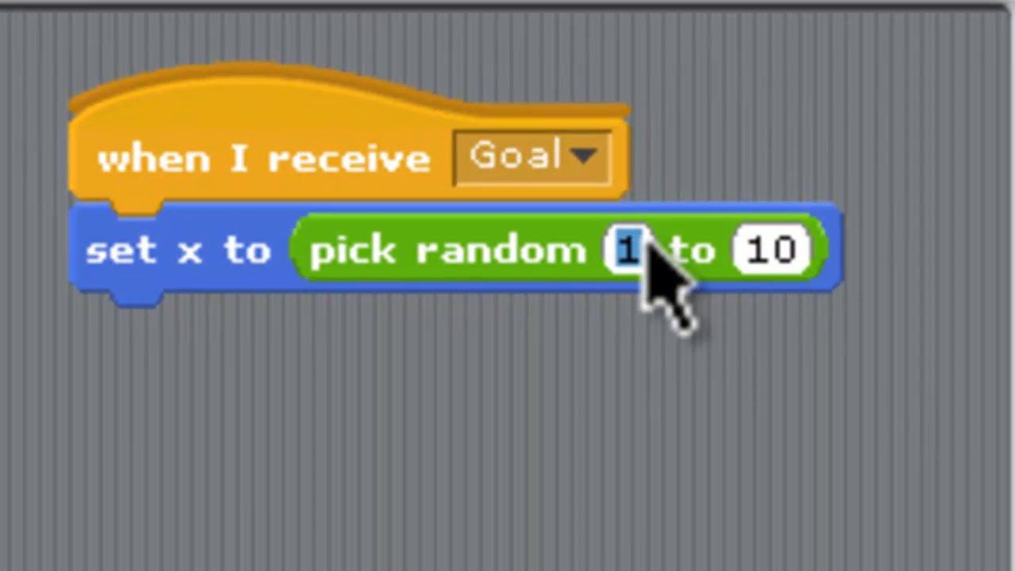
pyautogui.write('-10')
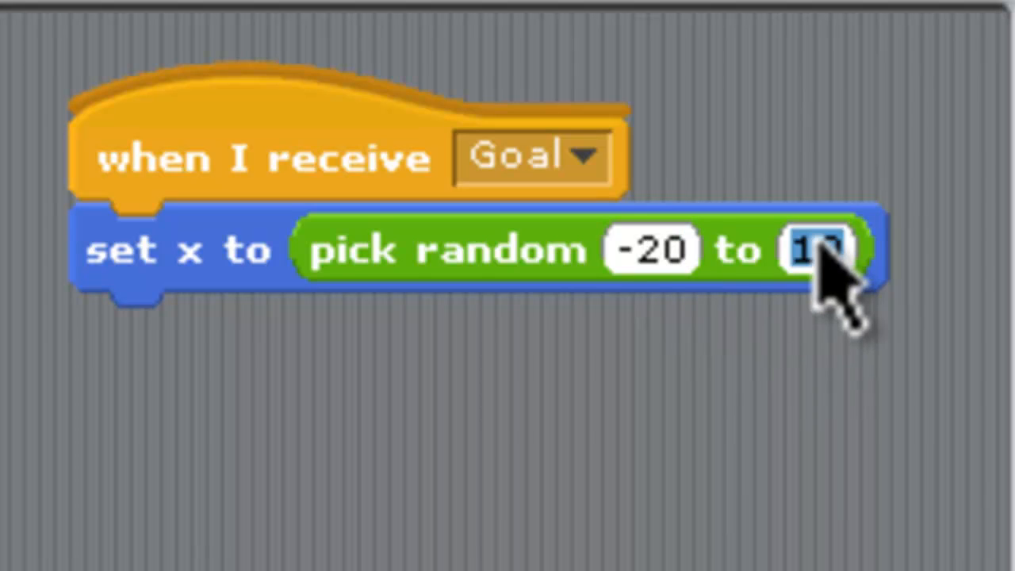
pyautogui.write('20')
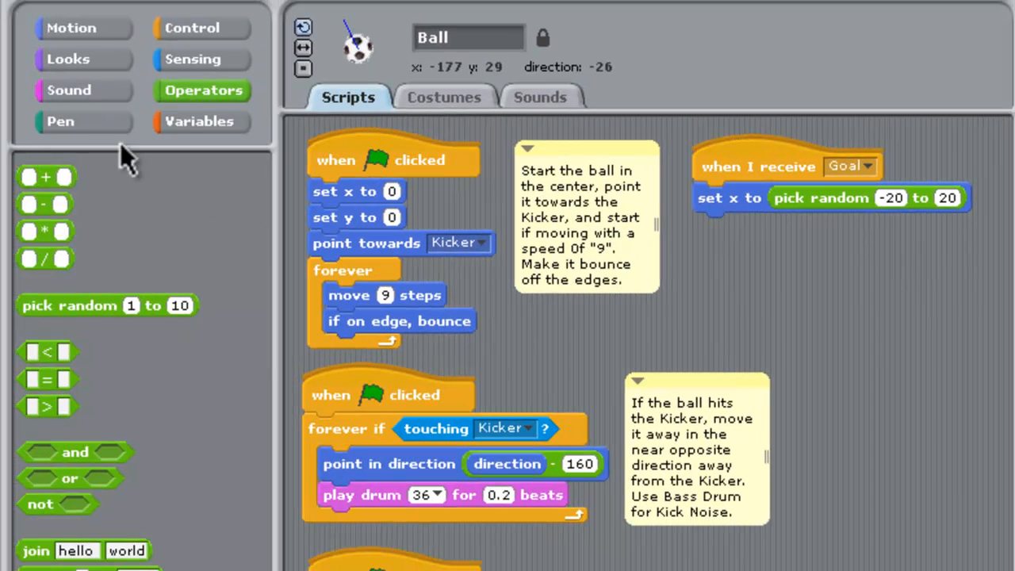
pyautogui.moveTo(69, 89)
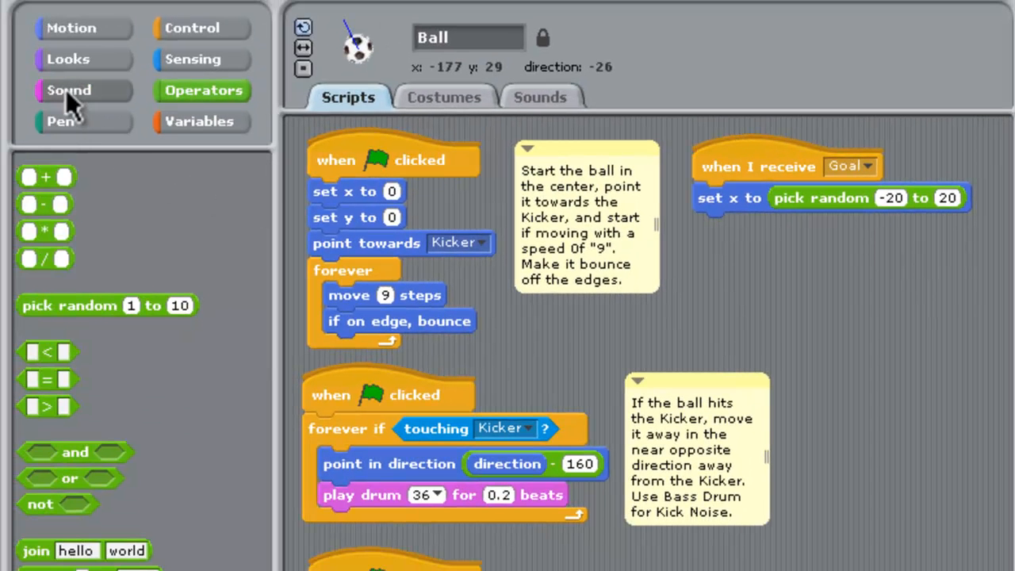
pyautogui.moveTo(781, 274)
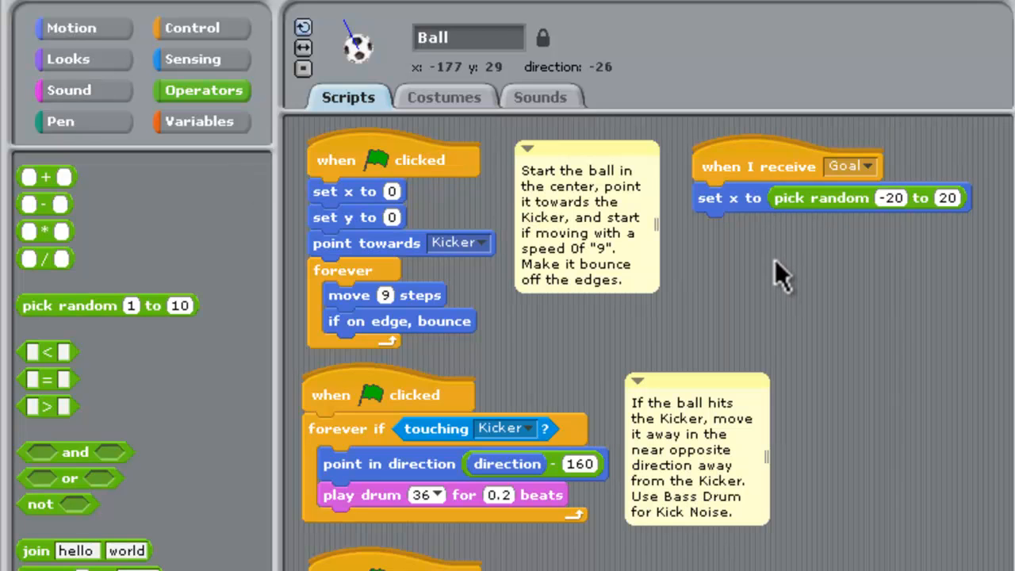
pyautogui.moveTo(368, 337)
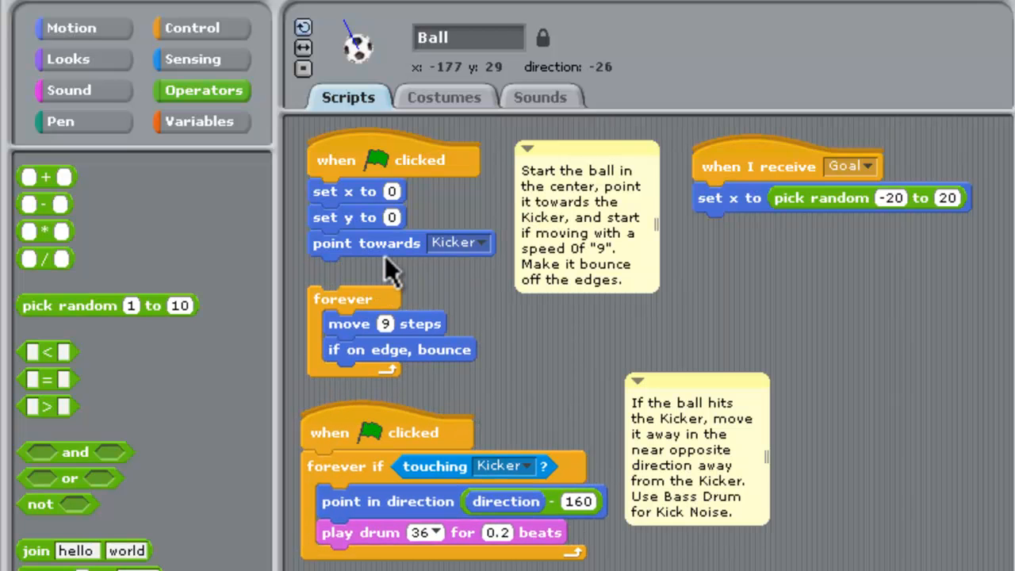
pyautogui.moveTo(67, 59)
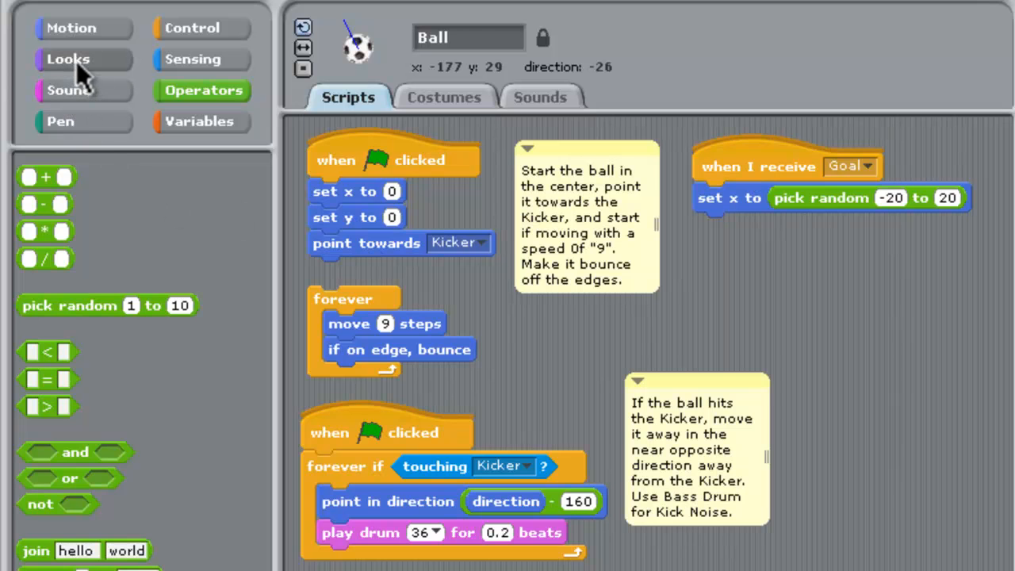
# - Insert a go to front block before the forever loop in the Ball's green-flag script
pyautogui.click(67, 59)
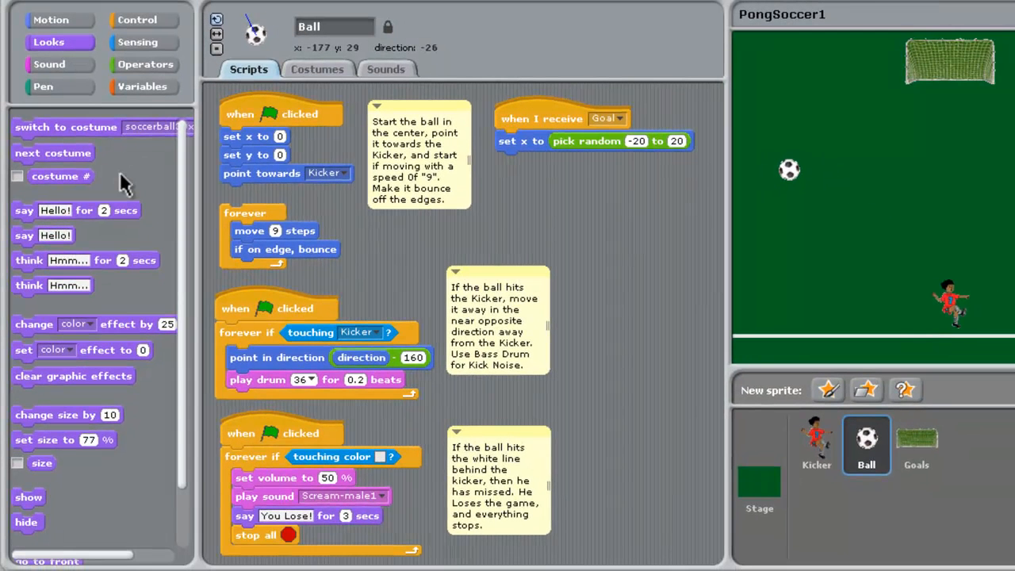
pyautogui.moveTo(103, 304)
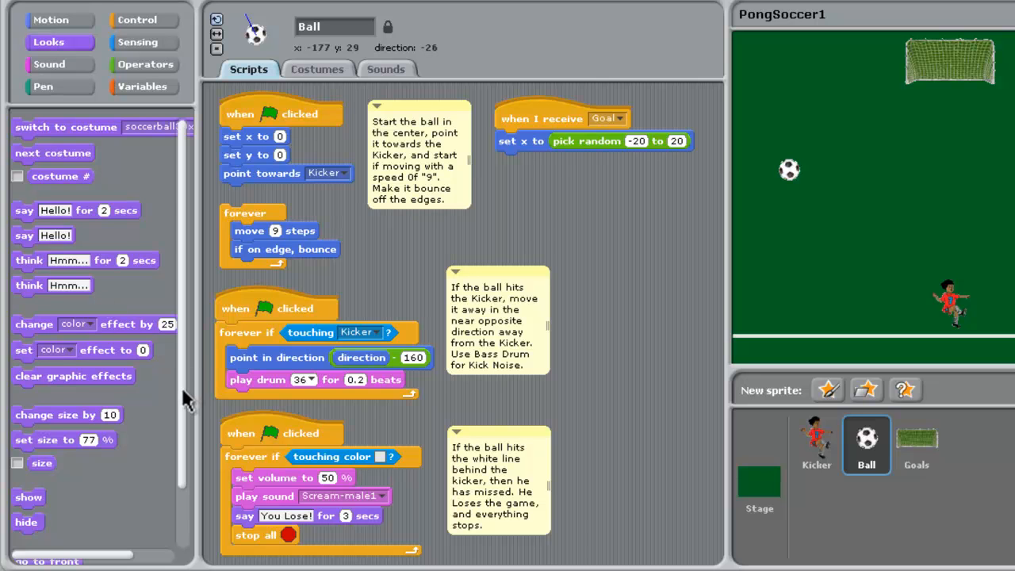
pyautogui.scroll(-3)
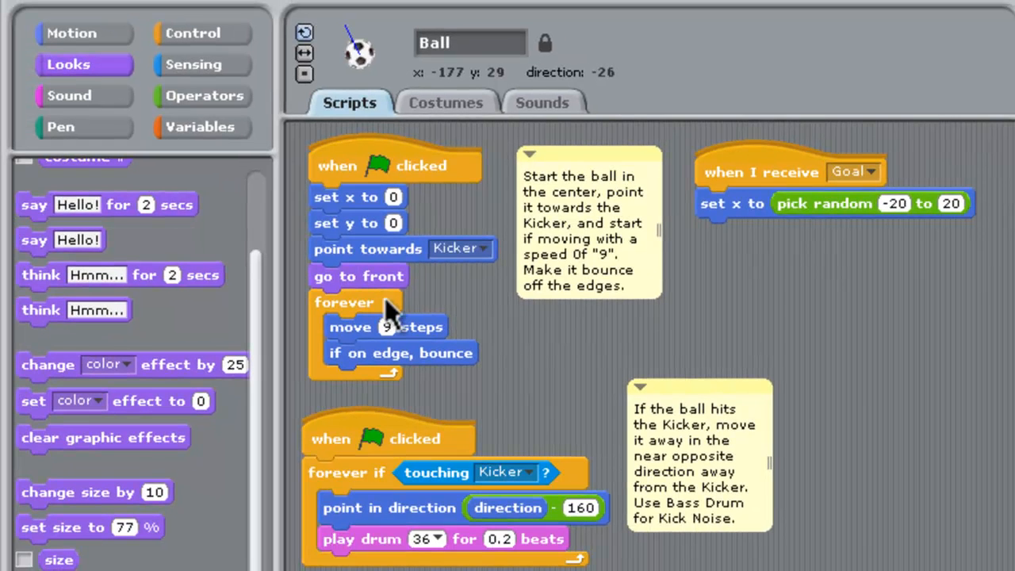
pyautogui.moveTo(424, 309)
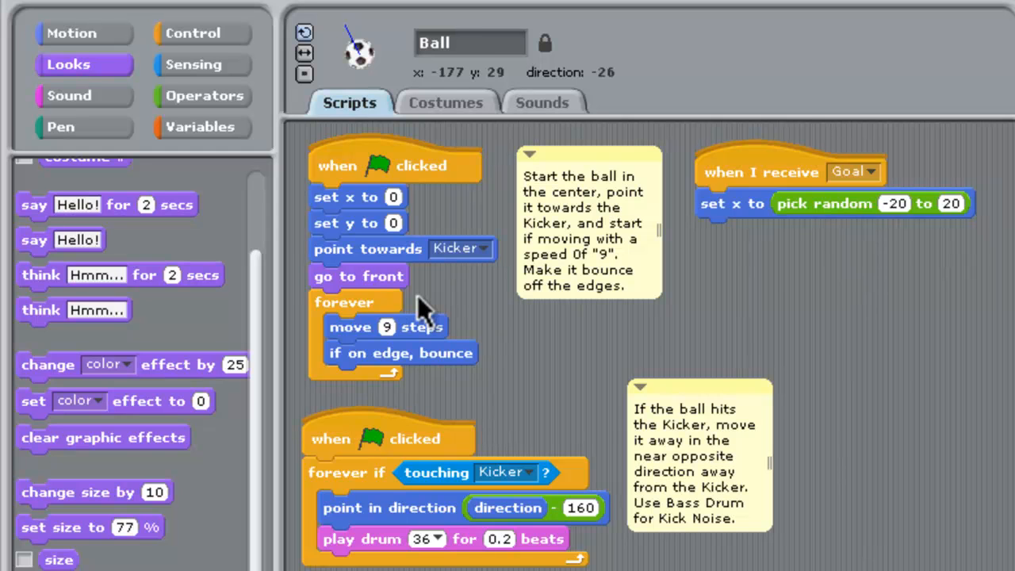
pyautogui.moveTo(761, 175)
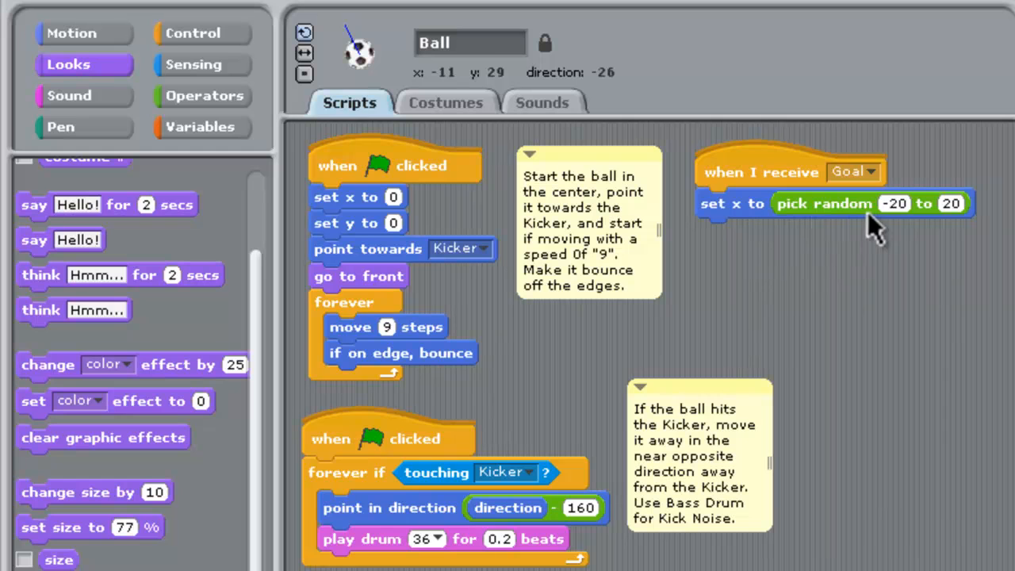
pyautogui.moveTo(843, 246)
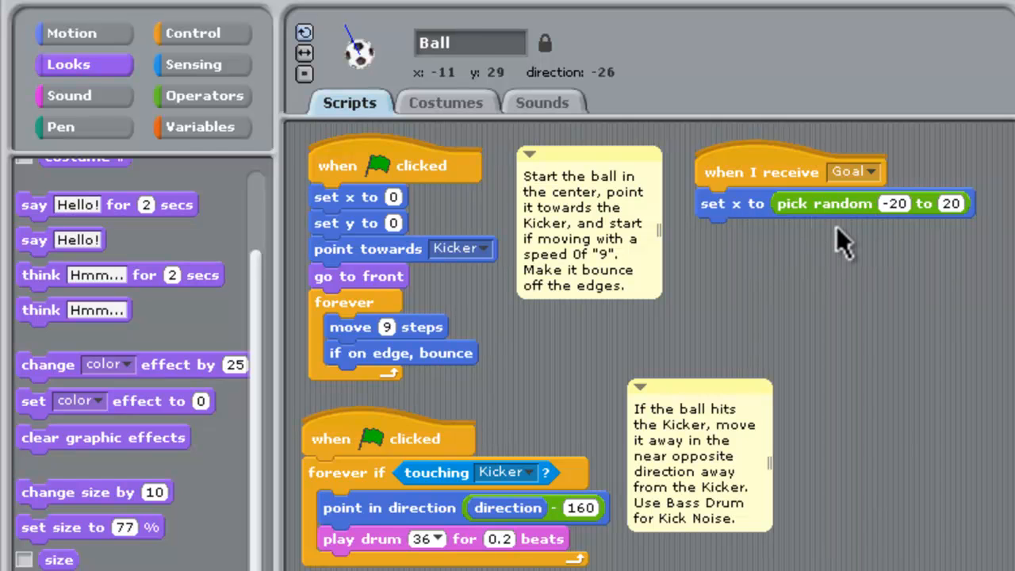
pyautogui.moveTo(139, 143)
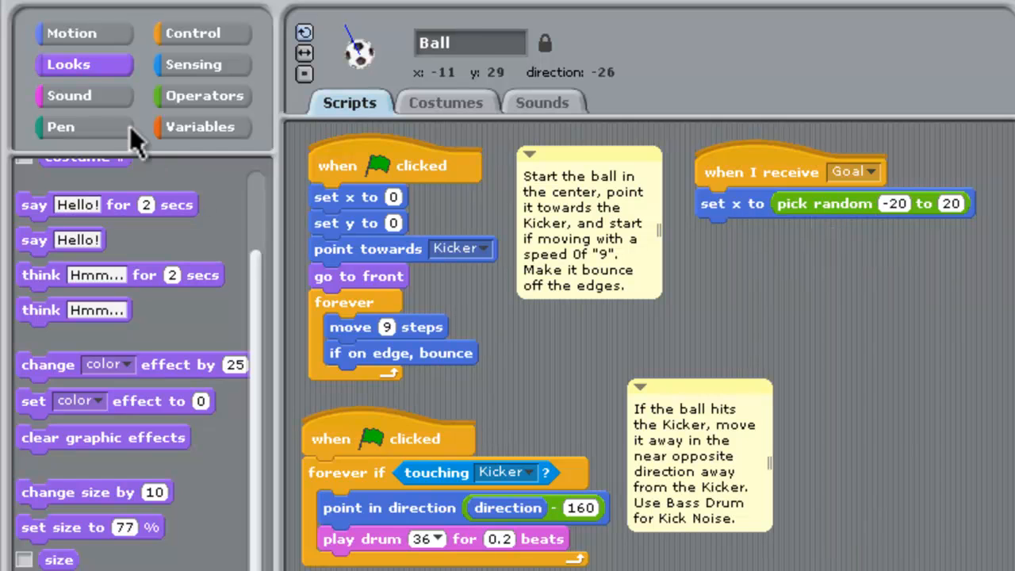
# - Add set volume to 100% and play drum 72 for 0.2 beats to the Goal script
pyautogui.click(68, 95)
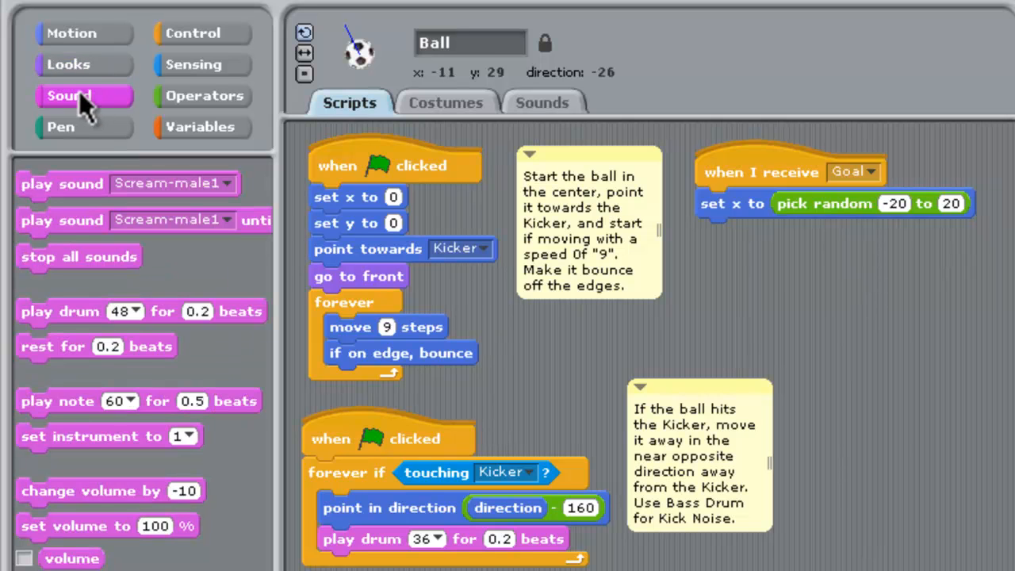
pyautogui.moveTo(88, 531)
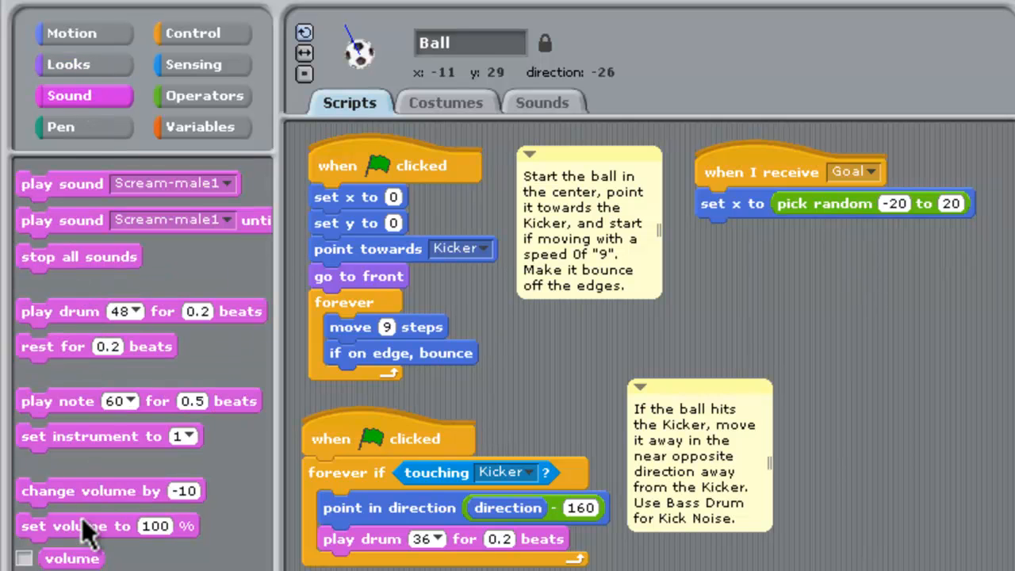
pyautogui.moveTo(87, 525); pyautogui.dragTo(788, 244)
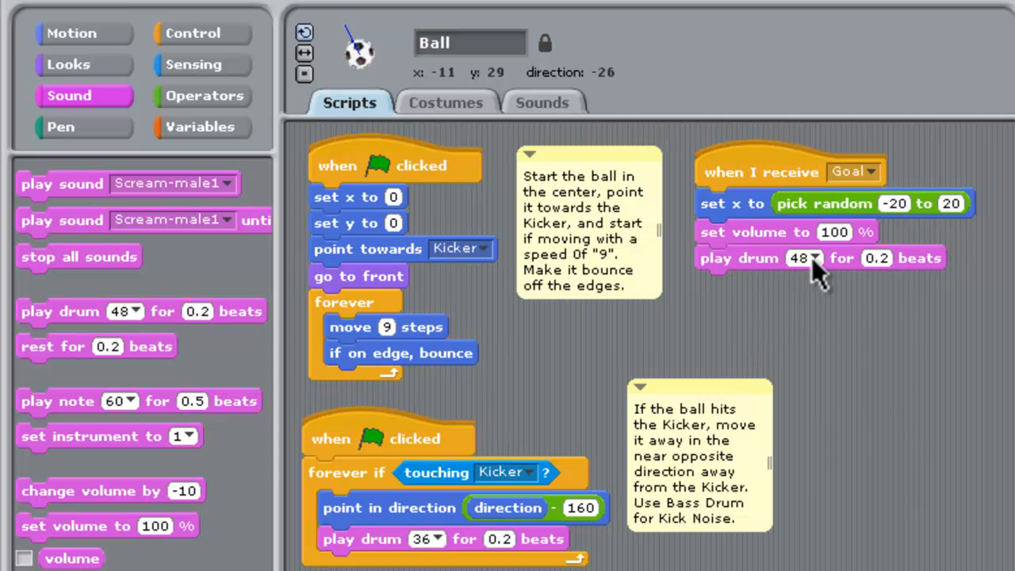
pyautogui.click(813, 258)
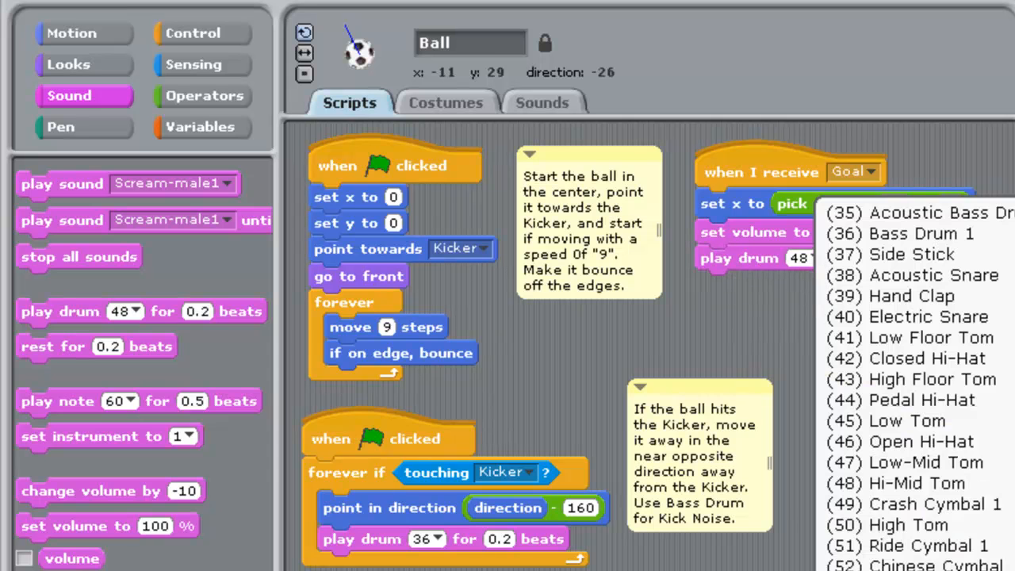
pyautogui.scroll(-3)
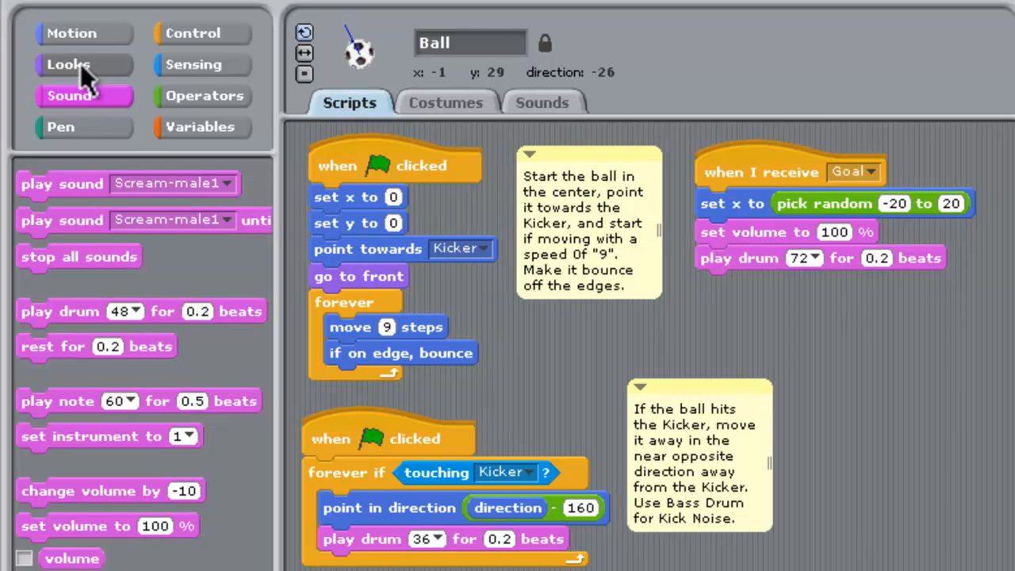
# - Add say GOAL! for 2 secs to the Goal script and reword the message to Out of Bounds!
pyautogui.click(69, 64)
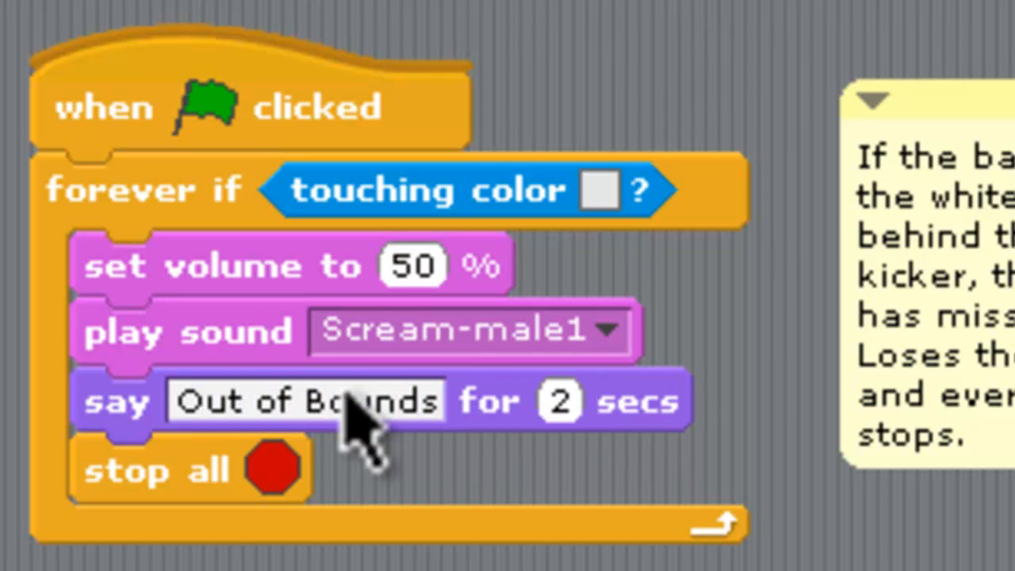
pyautogui.write('!')
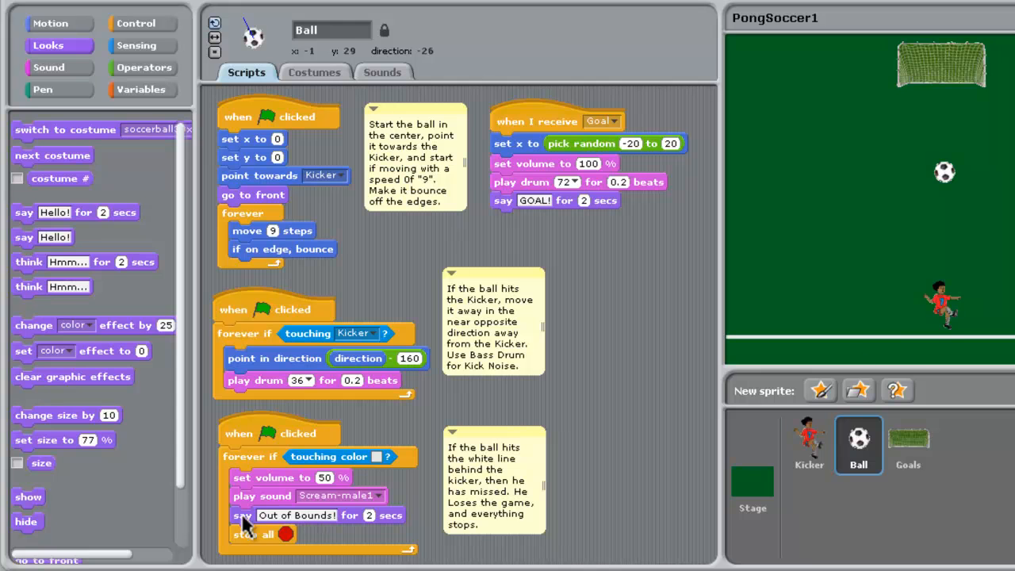
# - Finish editing the Out of Bounds! message in the Ball's touching-color script
pyautogui.click(214, 22)
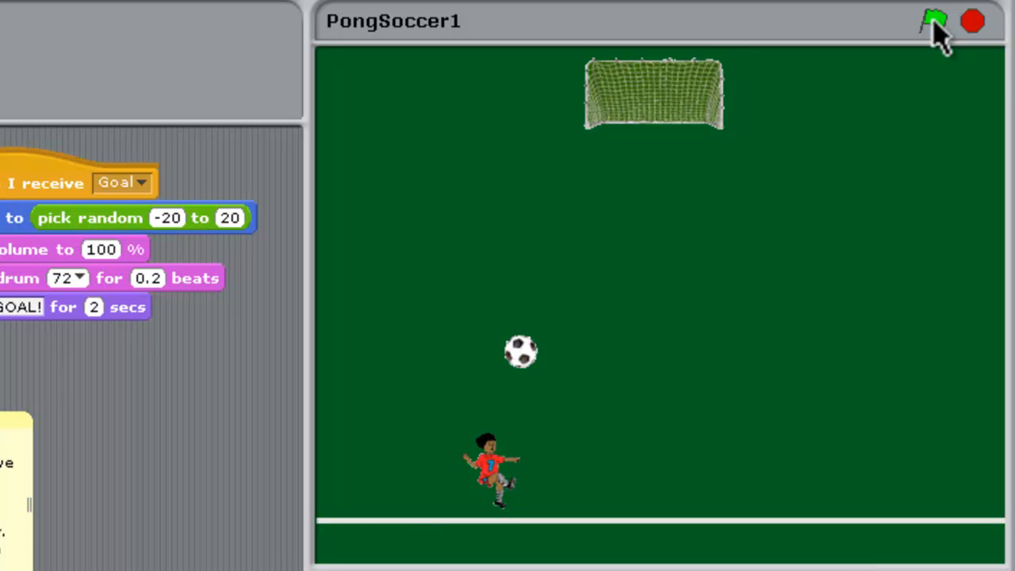
pyautogui.moveTo(725, 134)
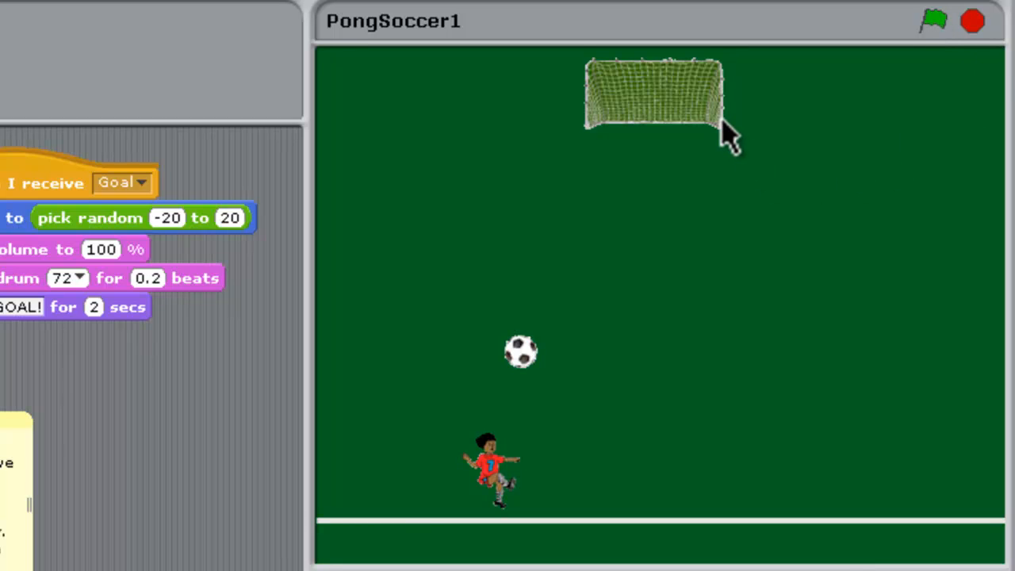
pyautogui.moveTo(600, 88)
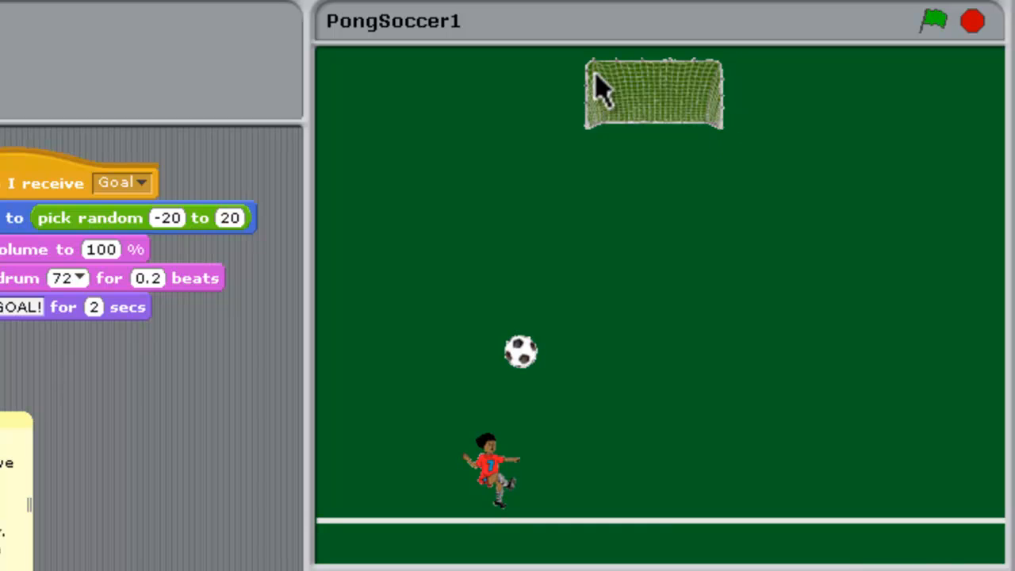
pyautogui.moveTo(645, 539)
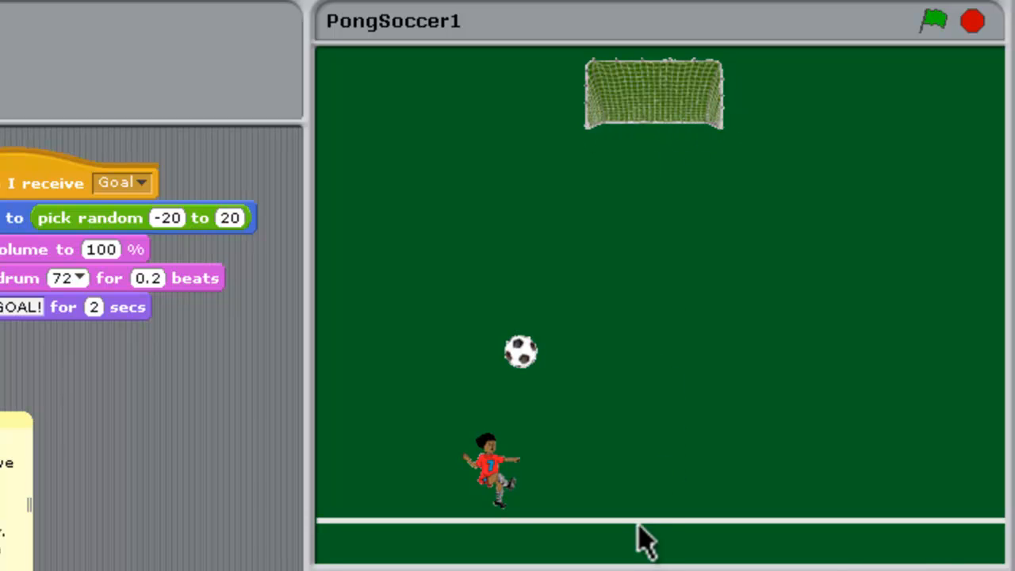
pyautogui.moveTo(642, 527)
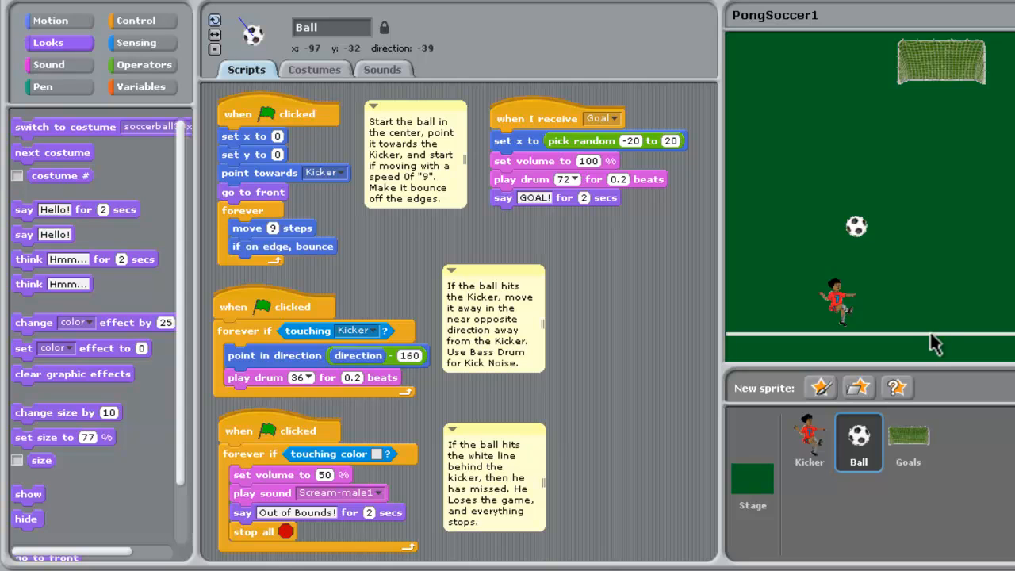
pyautogui.moveTo(833, 434)
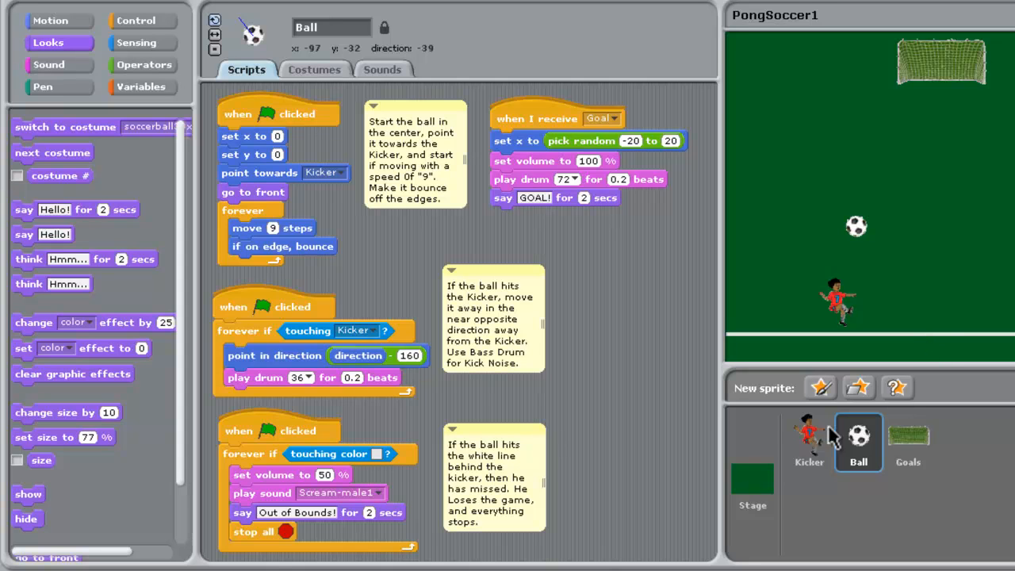
pyautogui.moveTo(757, 492)
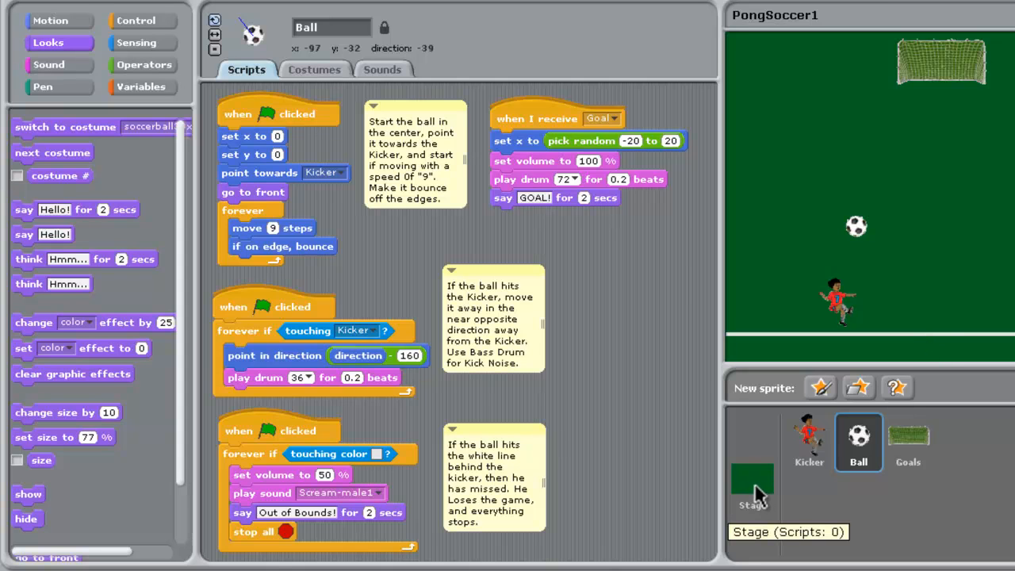
# - Select the Stage and open background1 in the Paint Editor from its Backgrounds
pyautogui.click(751, 483)
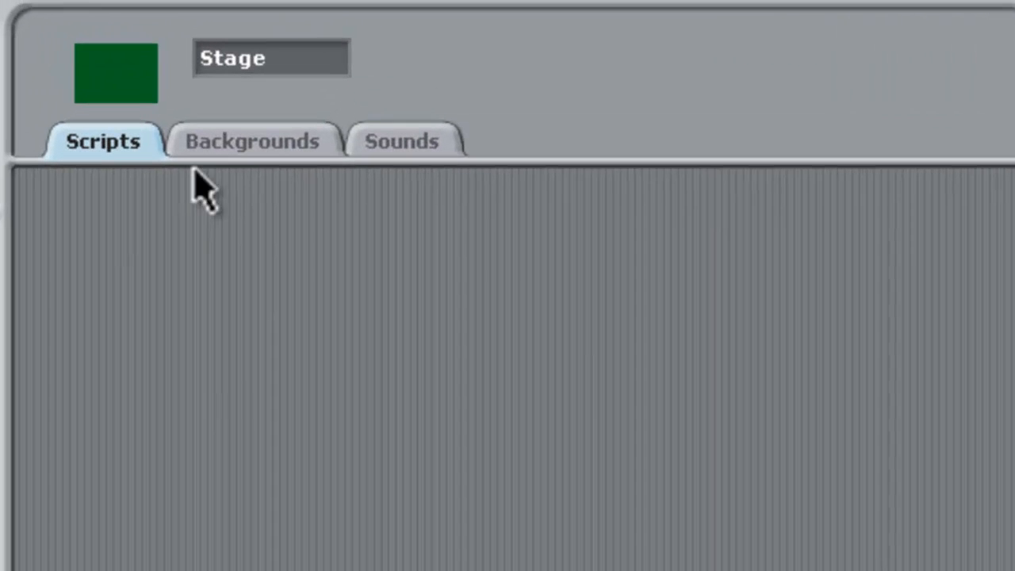
pyautogui.moveTo(245, 167)
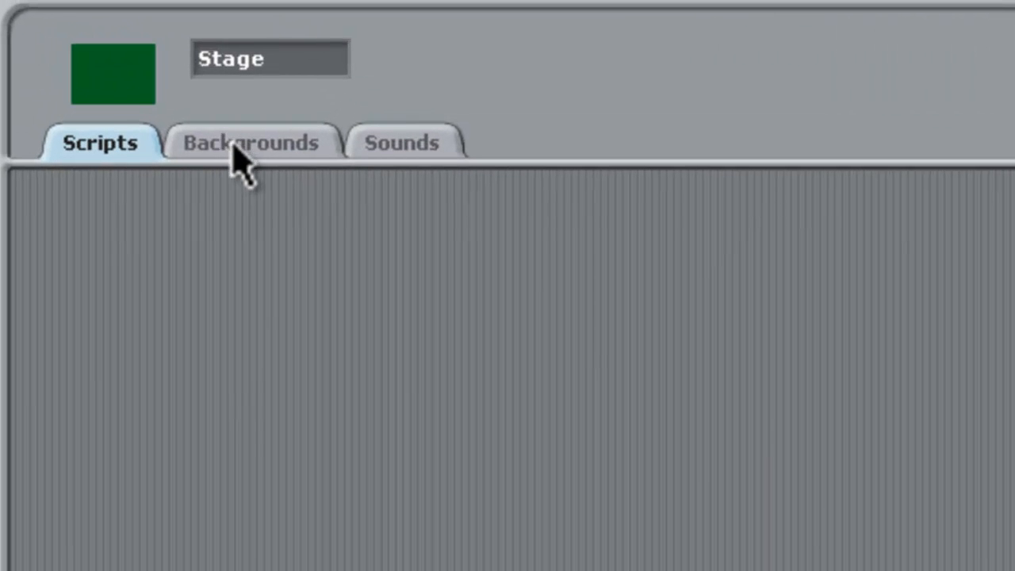
pyautogui.click(251, 143)
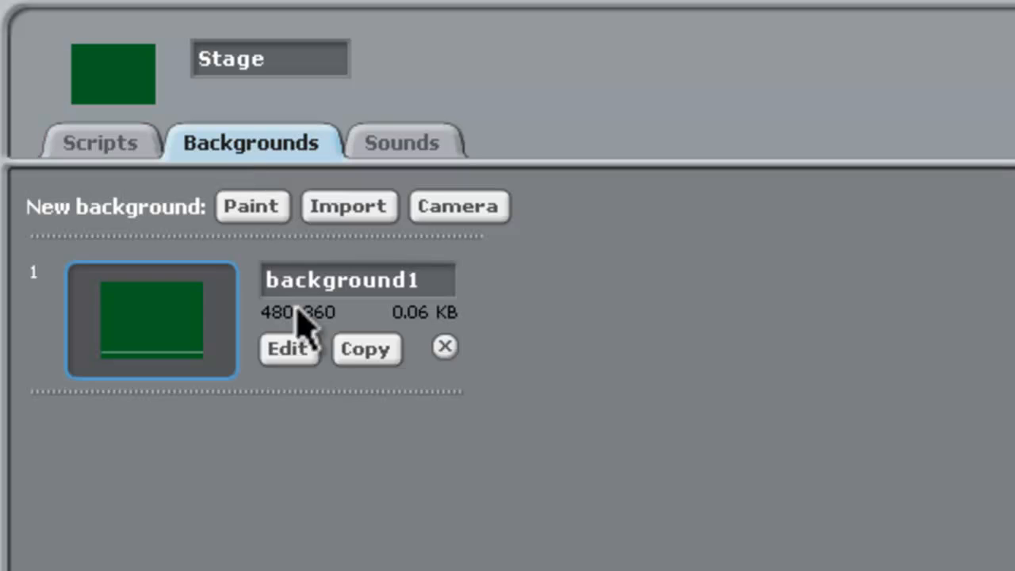
pyautogui.click(289, 348)
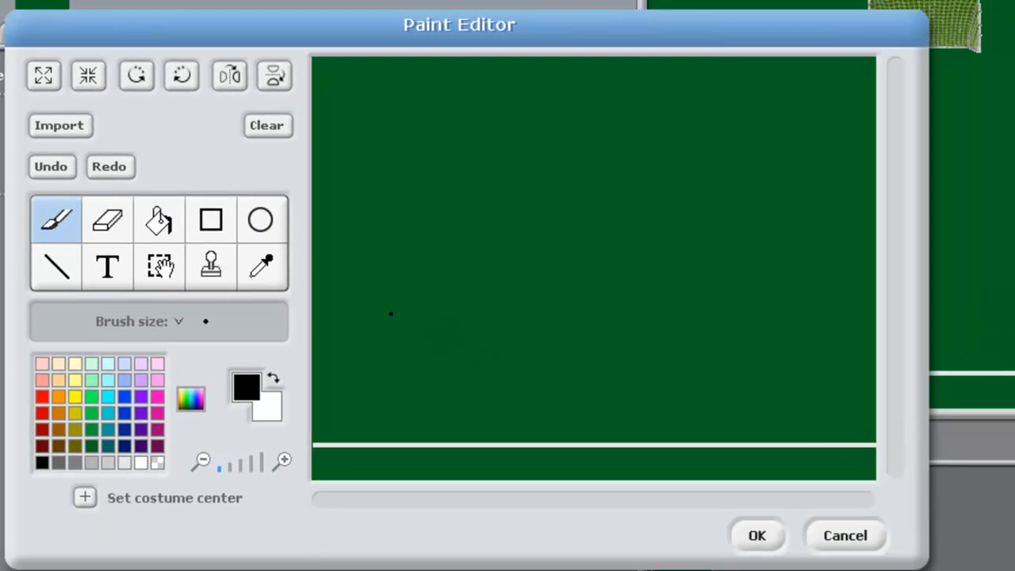
# - Erase the white line and fill the erased strip with field green
pyautogui.click(107, 220)
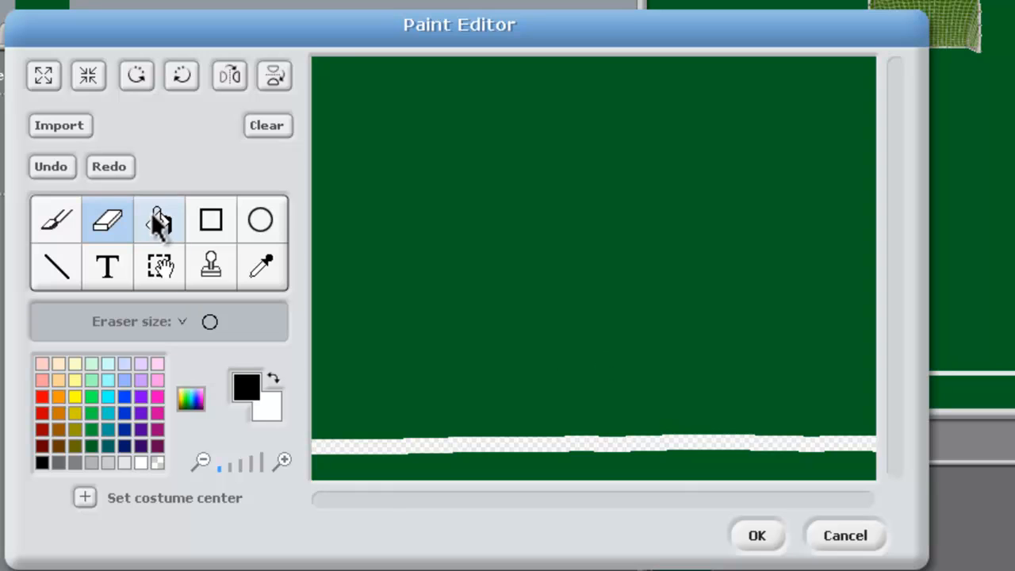
pyautogui.click(158, 221)
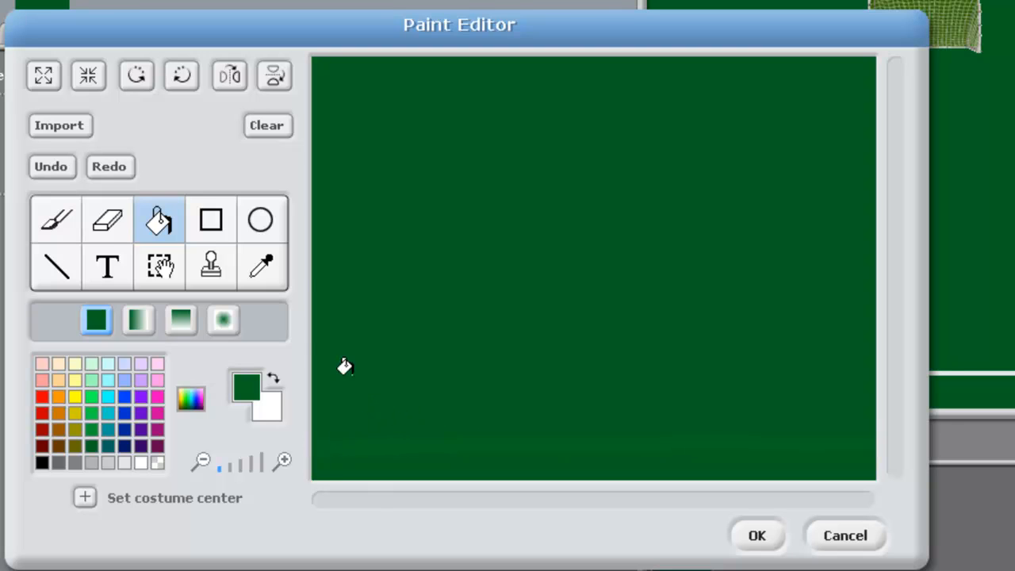
pyautogui.click(210, 221)
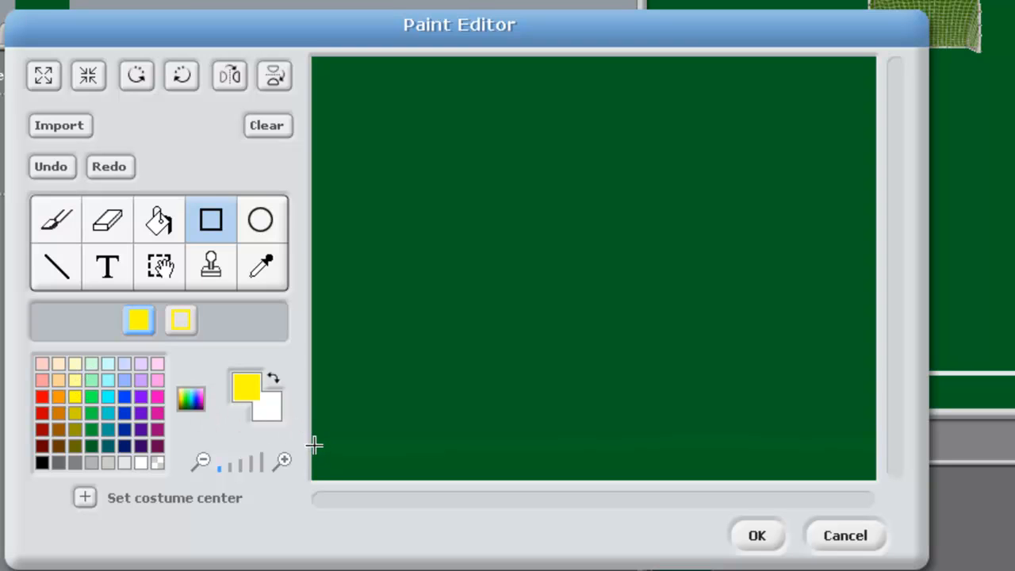
# - Draw a thin yellow out-of-bounds line across the lower field and keep the background
pyautogui.moveTo(315, 450); pyautogui.dragTo(824, 454)
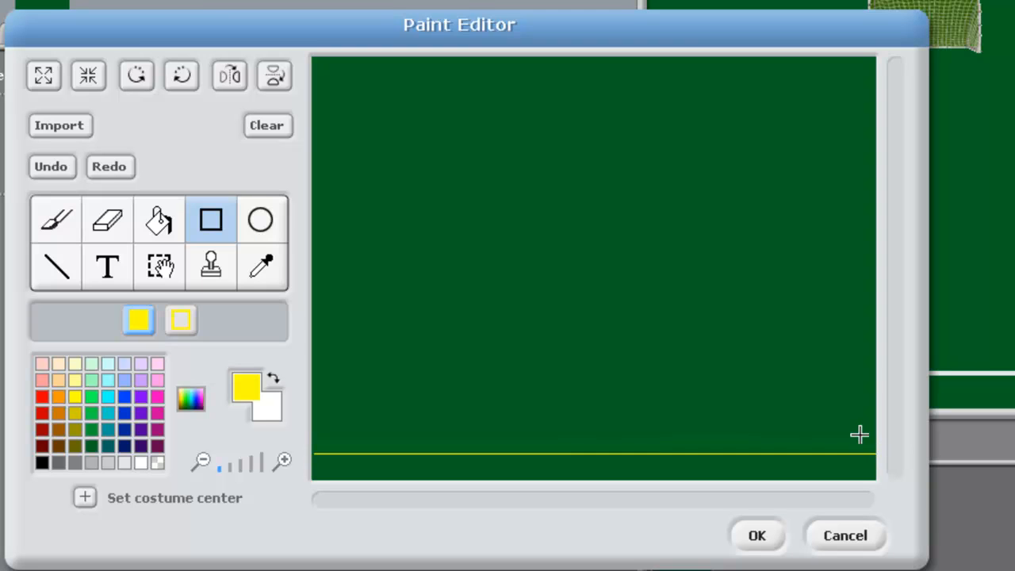
pyautogui.moveTo(507, 446)
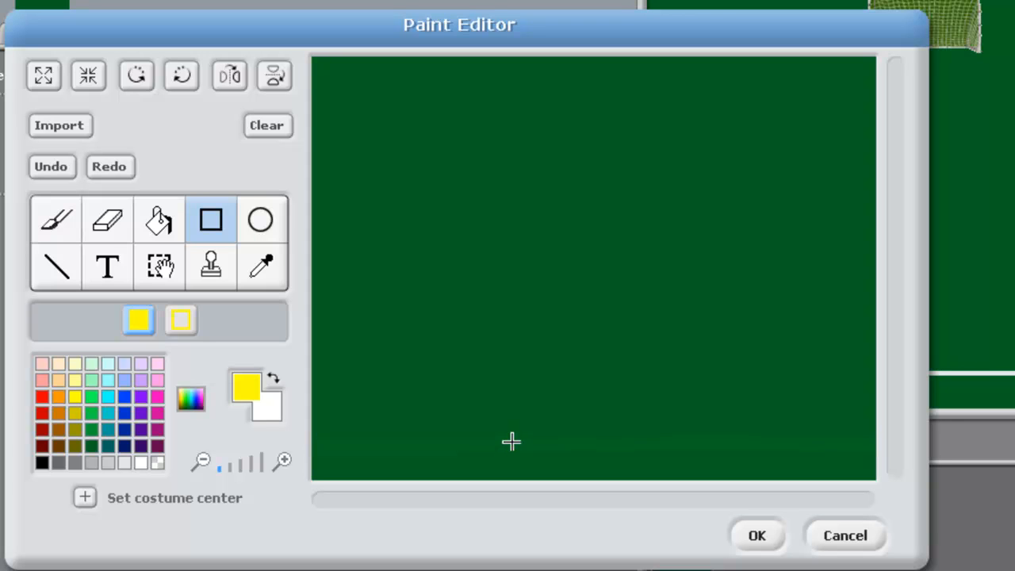
pyautogui.moveTo(314, 444)
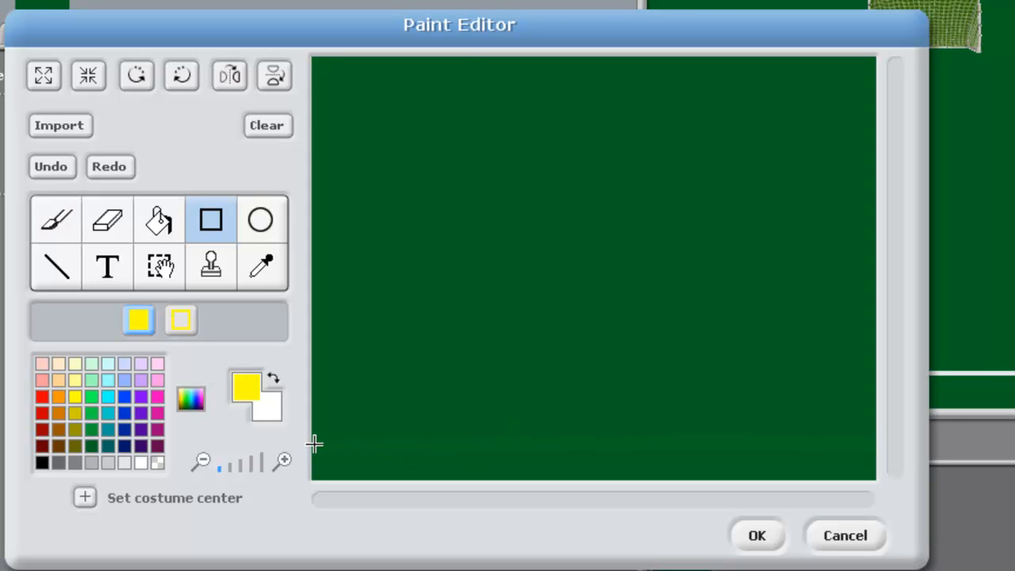
pyautogui.moveTo(460, 25); pyautogui.dragTo(616, 22)
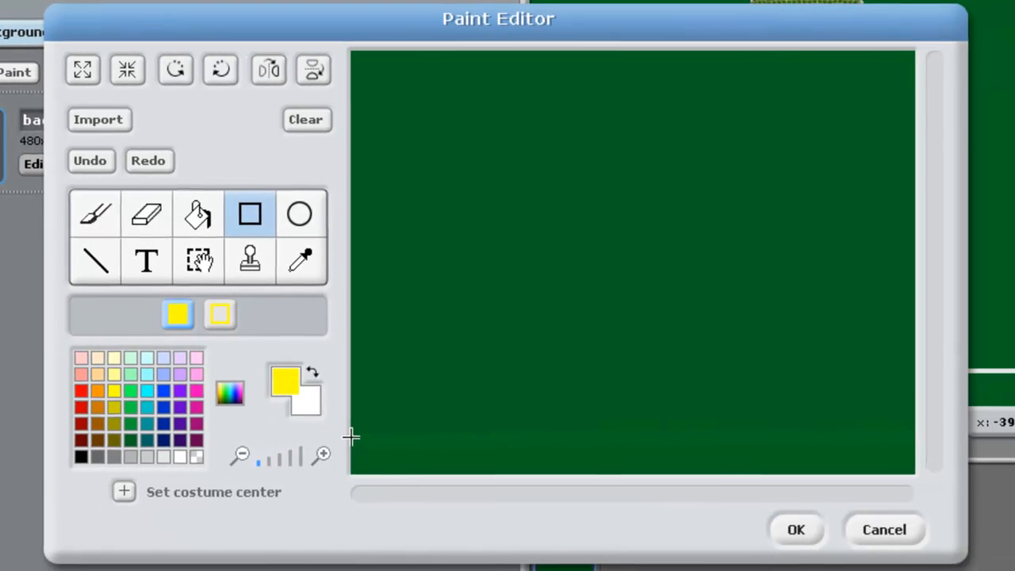
pyautogui.moveTo(353, 439); pyautogui.dragTo(924, 440)
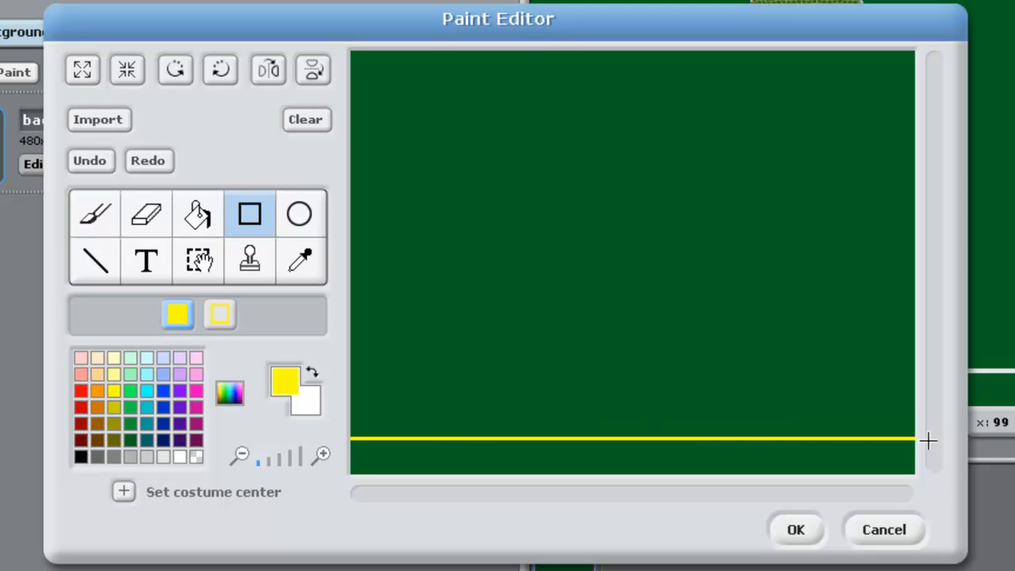
pyautogui.click(795, 529)
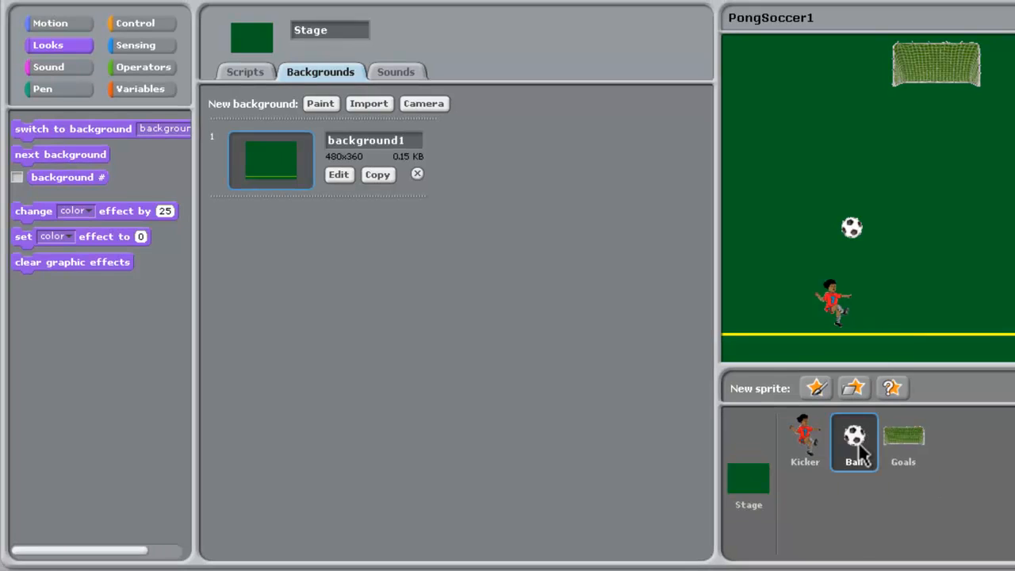
# - Select the Ball sprite and display its scripts
pyautogui.click(853, 442)
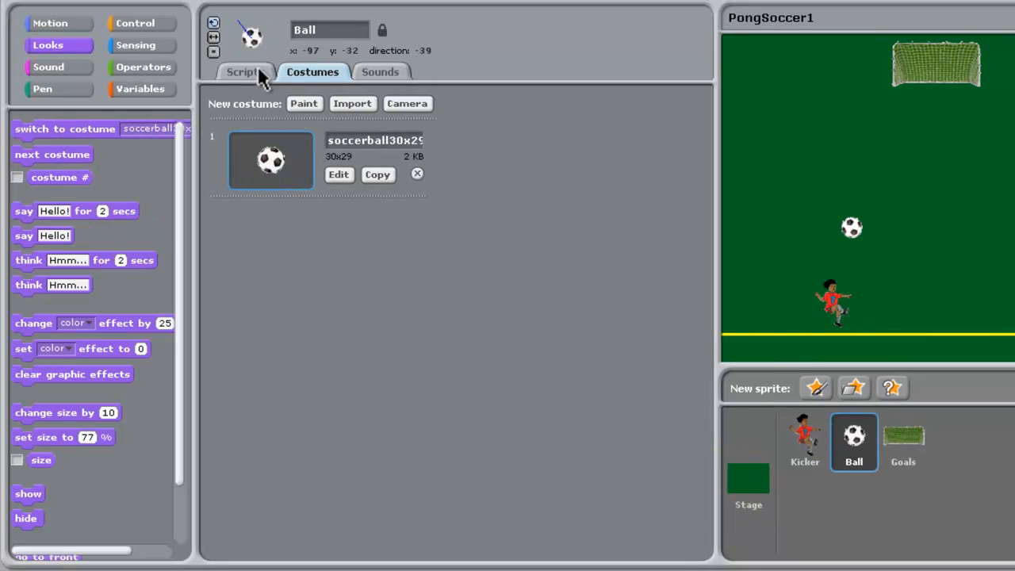
pyautogui.click(241, 71)
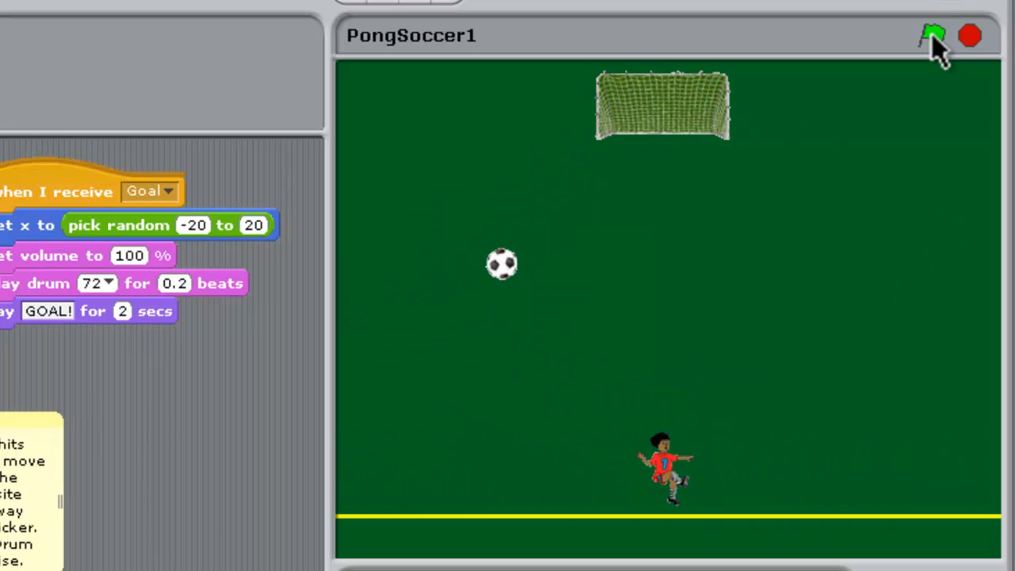
# - Run and restart the game with the green flag to watch GOAL! and Out of Bounds! events
pyautogui.click(933, 36)
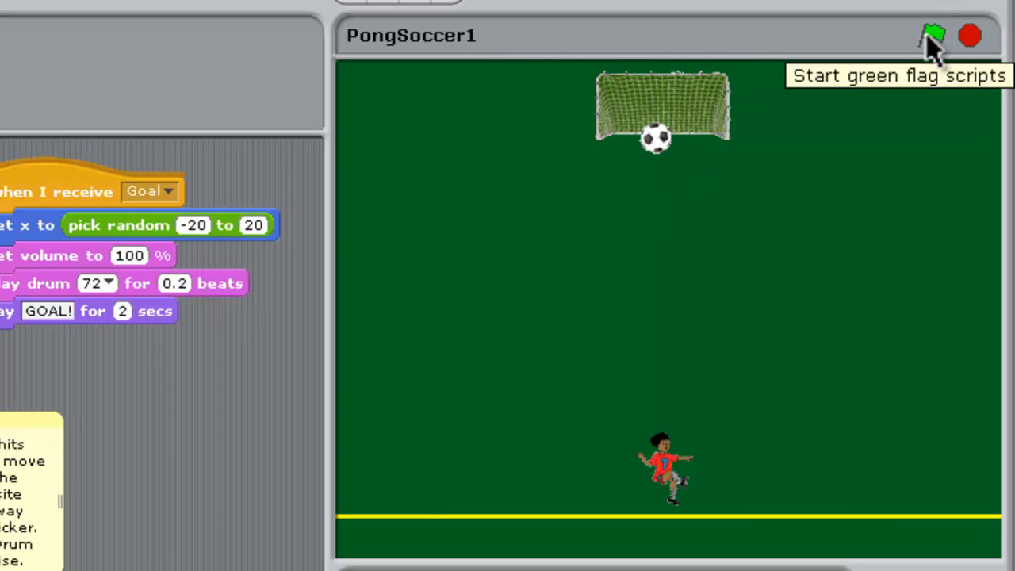
pyautogui.moveTo(673, 472)
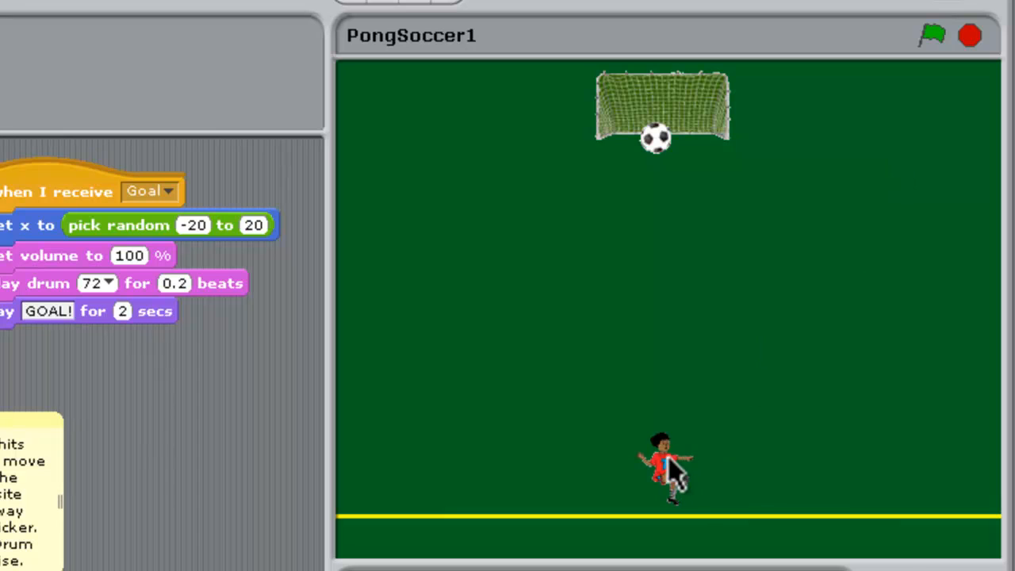
pyautogui.moveTo(670, 475)
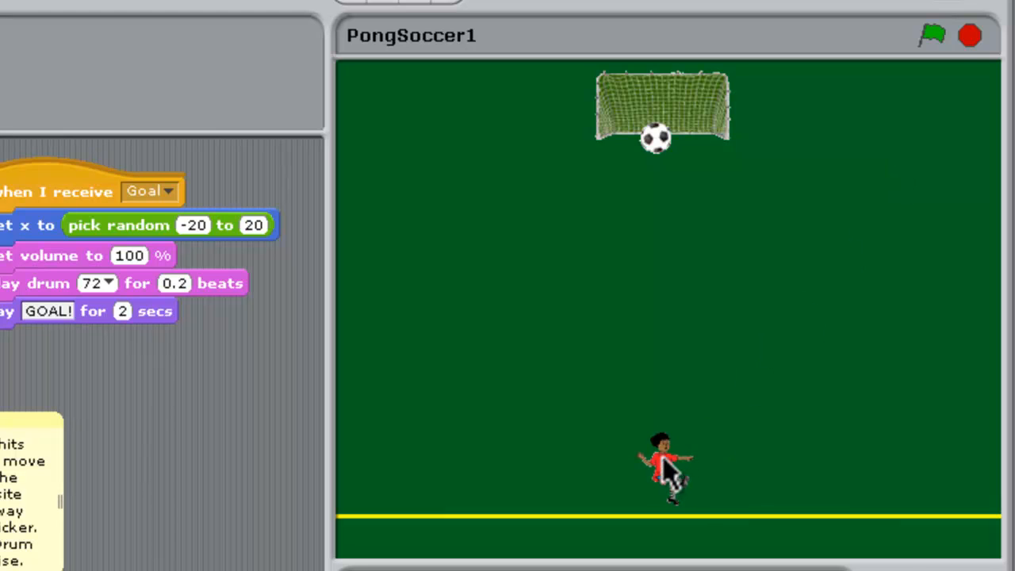
pyautogui.click(932, 35)
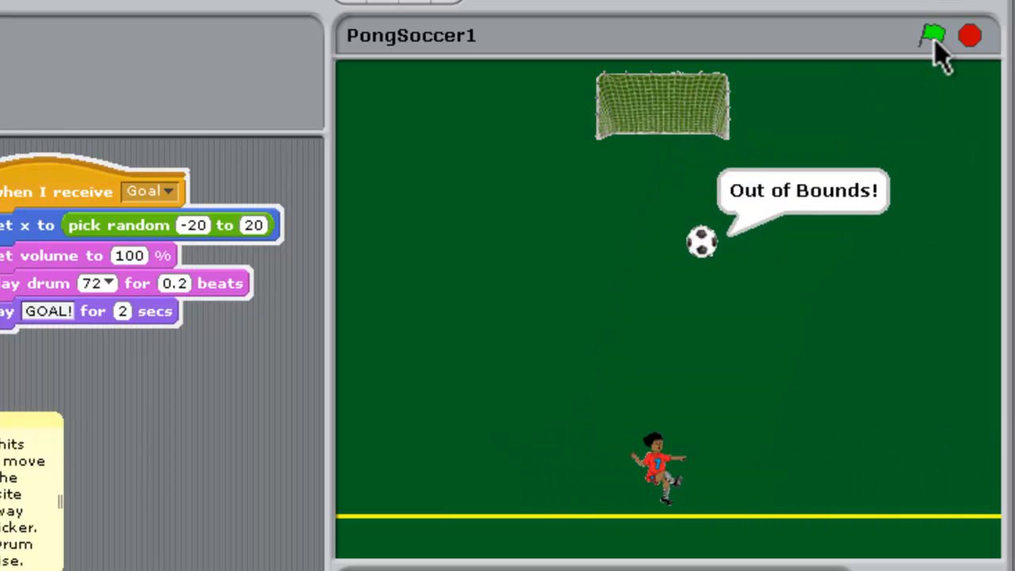
pyautogui.click(932, 35)
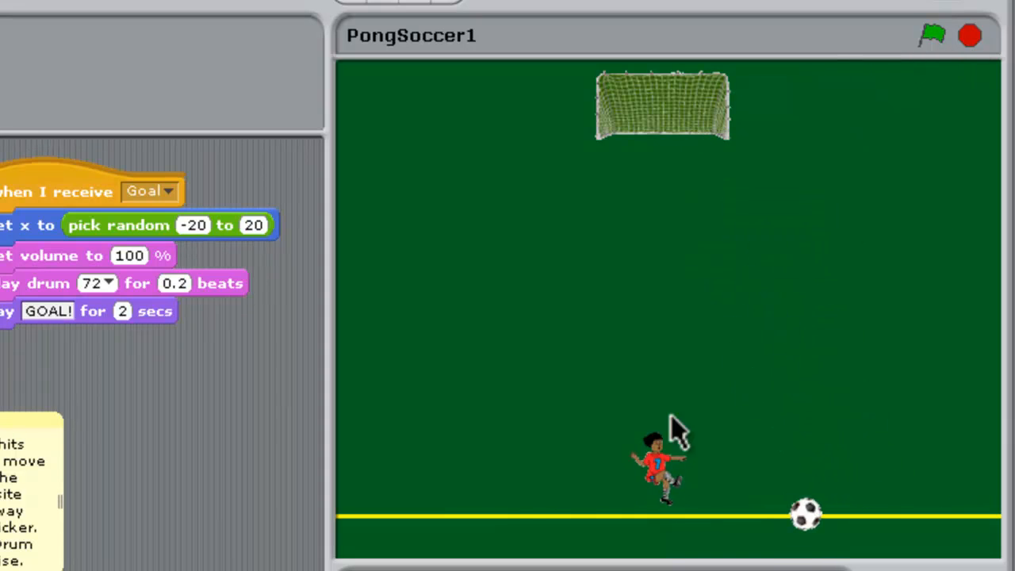
pyautogui.moveTo(709, 115)
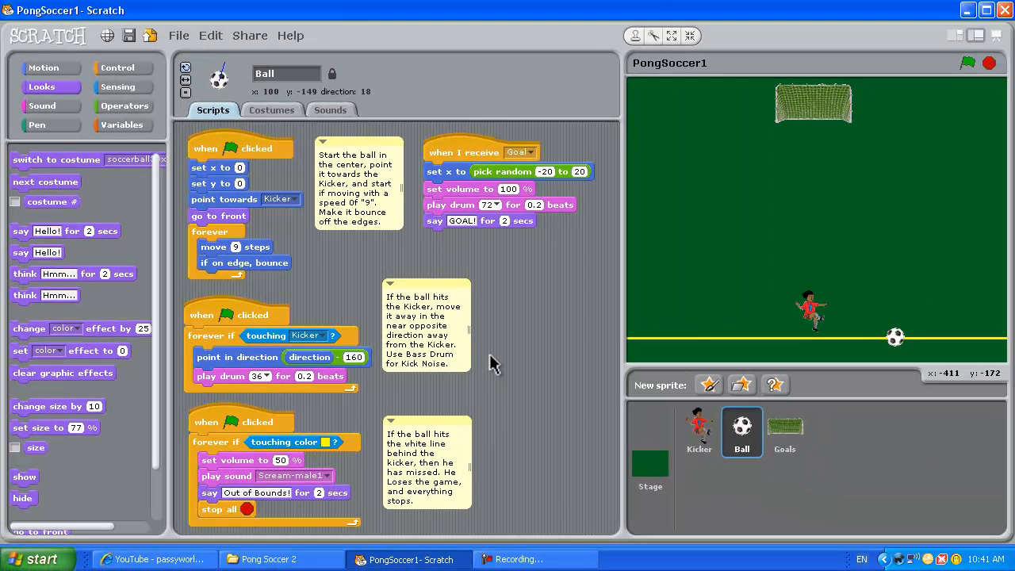
pyautogui.moveTo(403, 456)
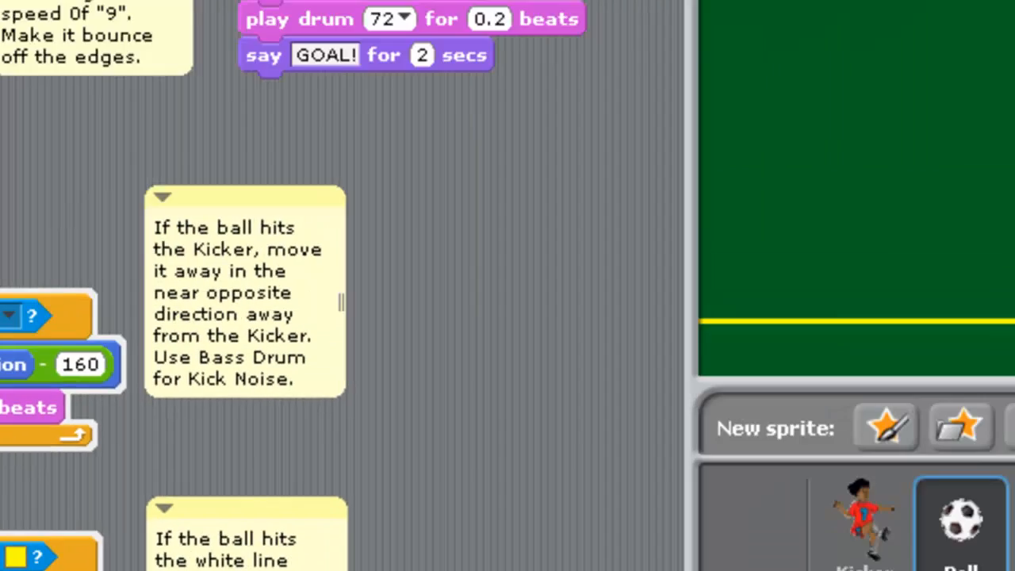
# - Rerun PongSoccer1 with the green flag for another test run
pyautogui.click(929, 19)
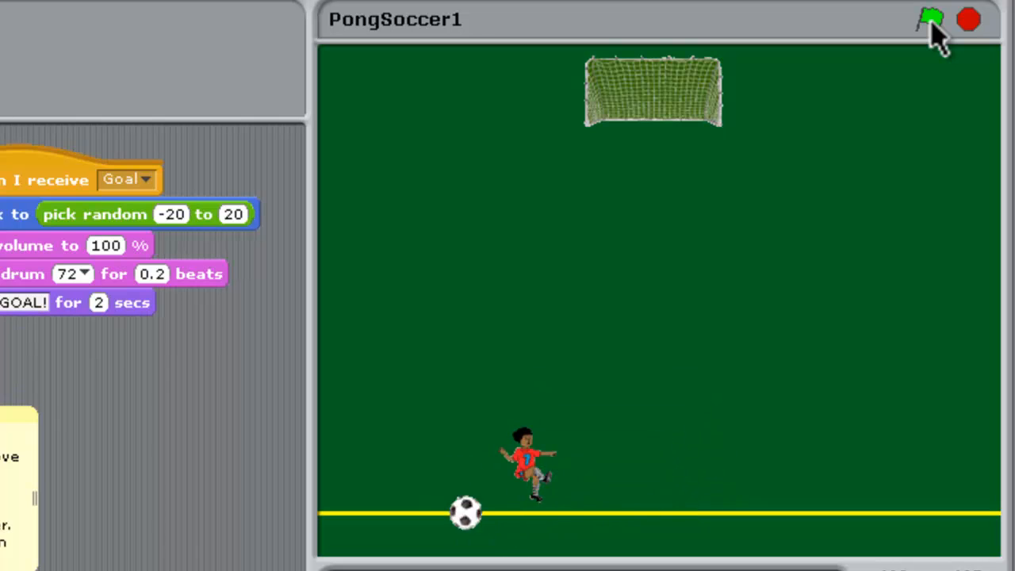
pyautogui.click(929, 19)
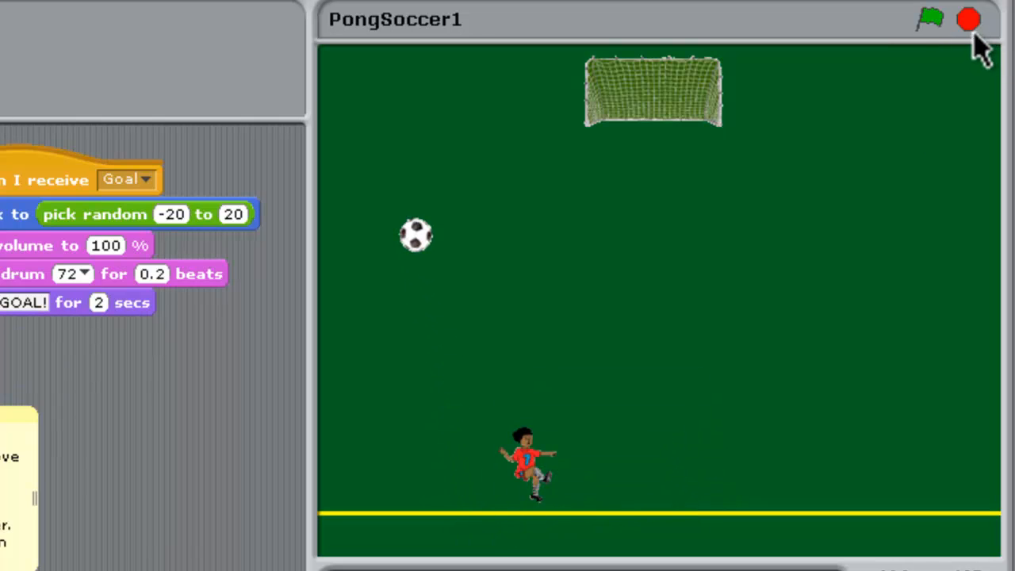